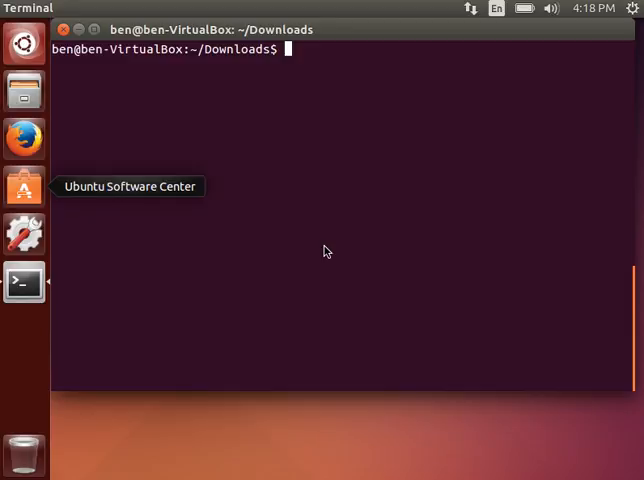
Step: List Downloads, make a pdfs folder and copy documents_to_convert.zip into it
{"action": "type", "text": "ls"}
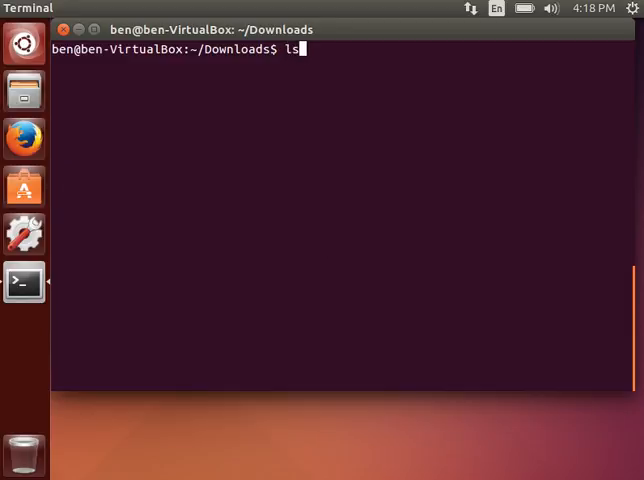
{"action": "key", "text": "Return"}
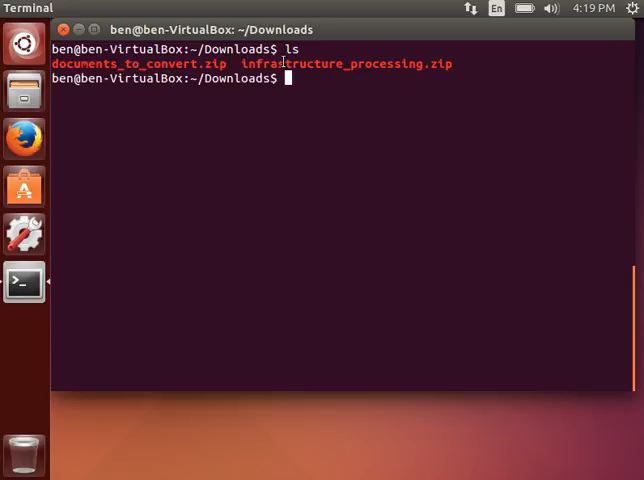
{"action": "double_click", "coordinate": [348, 64]}
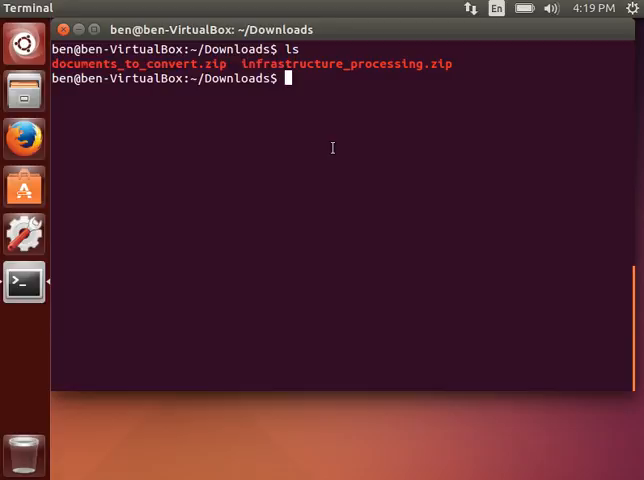
{"action": "type", "text": "mkdir pdfs"}
{"action": "type", "text": "cp"}
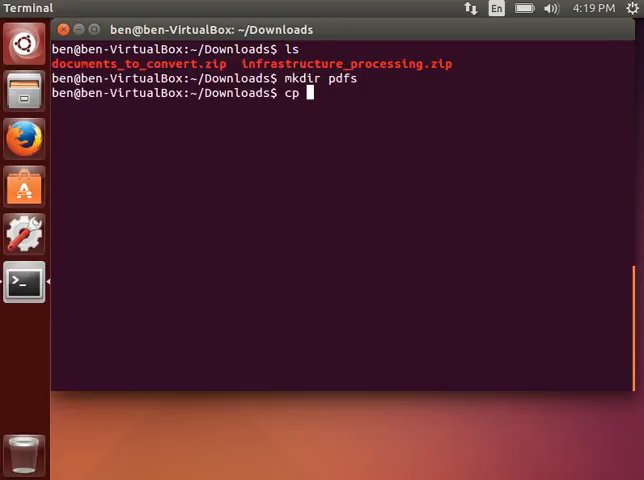
{"action": "type", "text": "documents_to_convert.zip"}
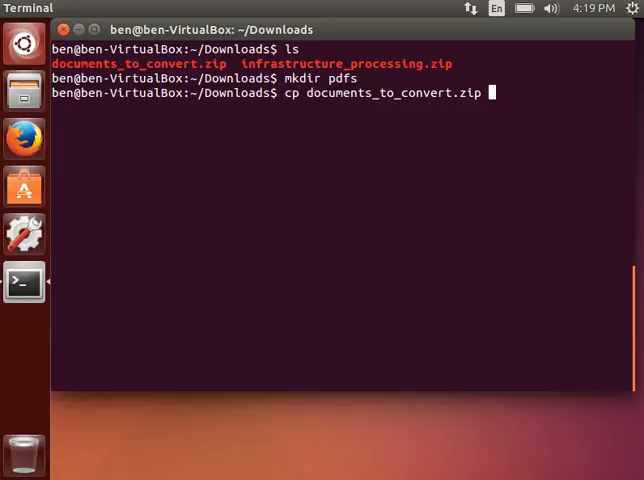
{"action": "type", "text": "pdfs/"}
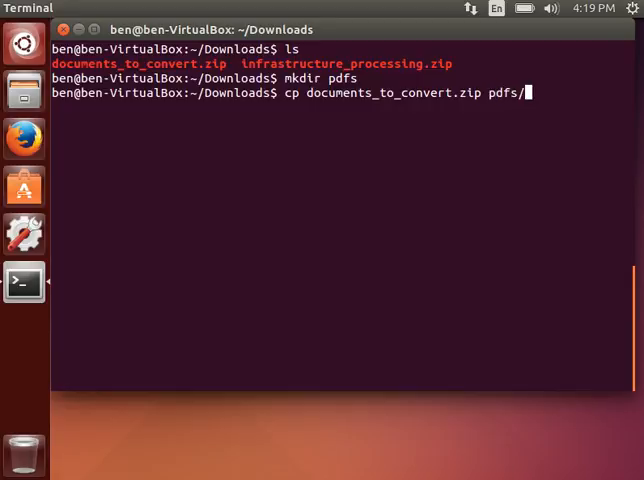
Step: Inside pdfs, unzip documents_to_convert.zip and remove the copied archive
{"action": "type", "text": "cd pdfs/"}
{"action": "type", "text": "u"}
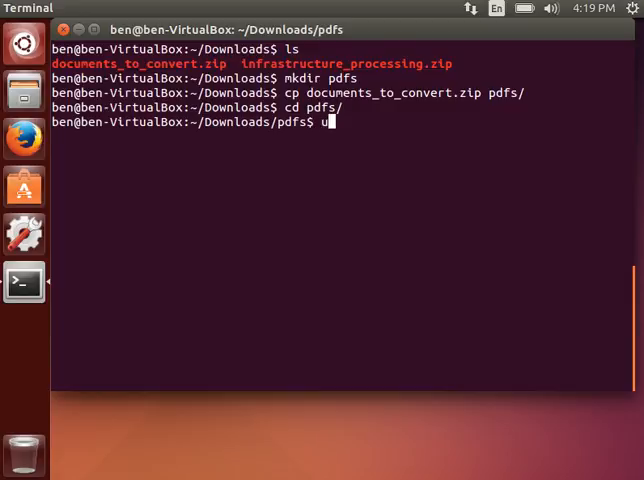
{"action": "type", "text": "nzip"}
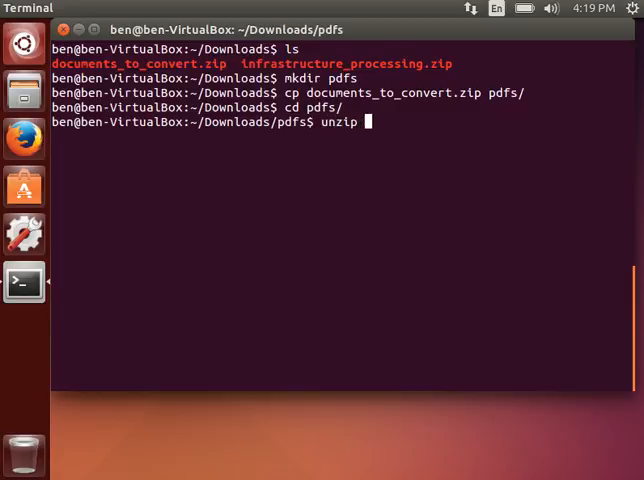
{"action": "key", "text": "Return"}
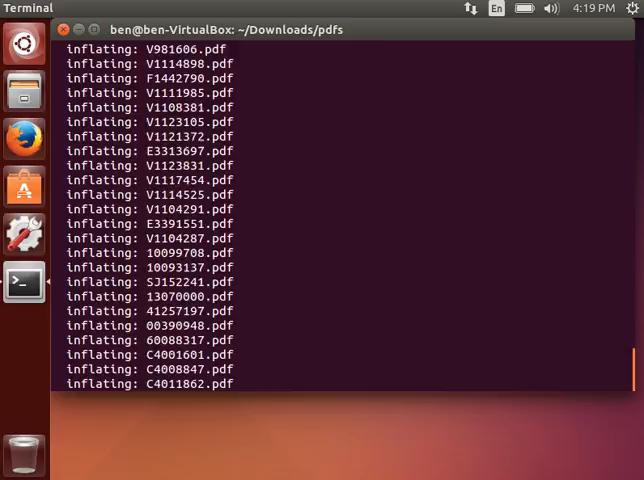
{"action": "type", "text": "rm documents_to_convert.zip"}
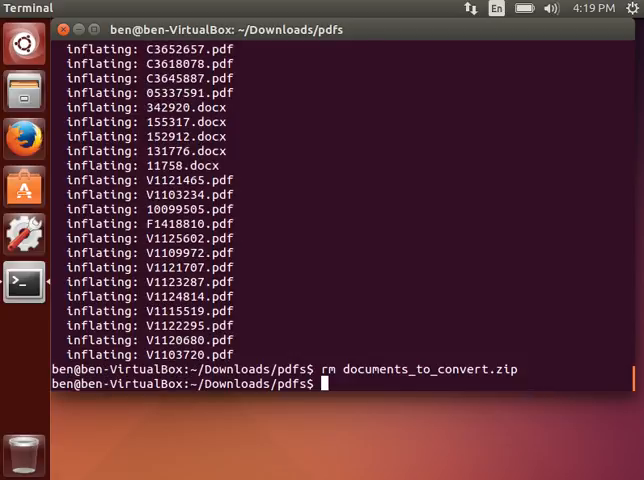
Step: Back in Downloads, unzip infrastructure_processing.zip into an infrastructure_processing folder
{"action": "type", "text": "ls"}
{"action": "type", "text": "cd ../"}
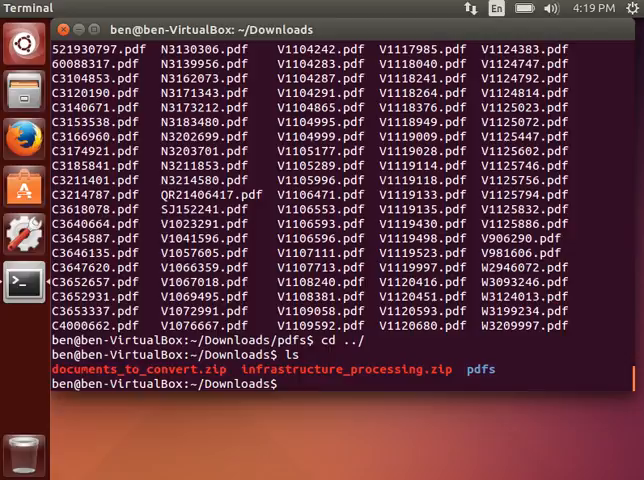
{"action": "type", "text": "unzip infrastructure_processing.zip"}
{"action": "type", "text": "sudo"}
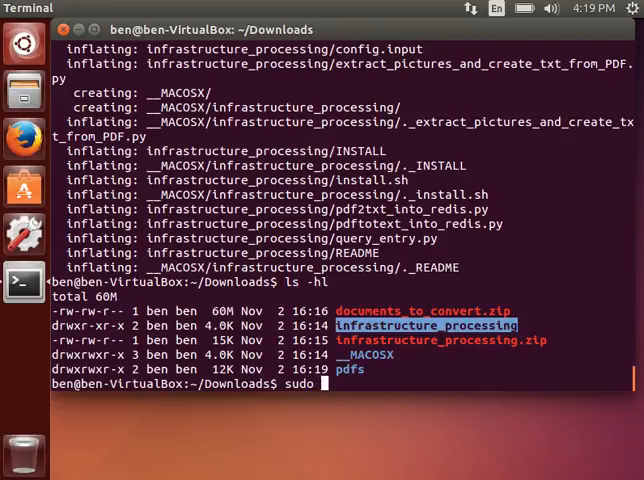
Step: Run sudo bash infrastructure_processing/install.sh and follow its package installation output
{"action": "type", "text": "bash infrastructure_processing/"}
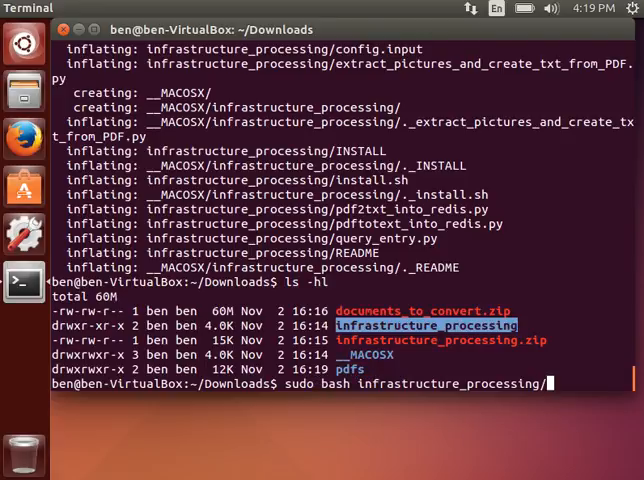
{"action": "type", "text": "install"}
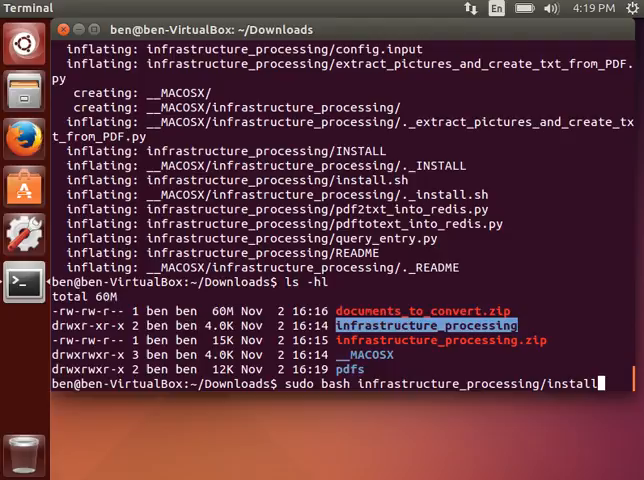
{"action": "type", "text": ".sh"}
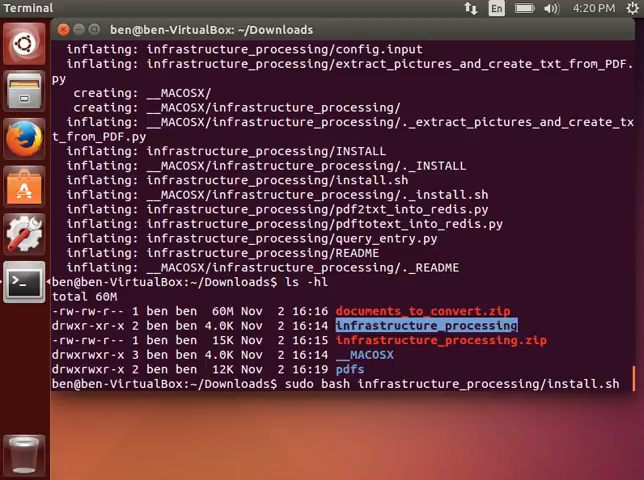
{"action": "key", "text": "Return"}
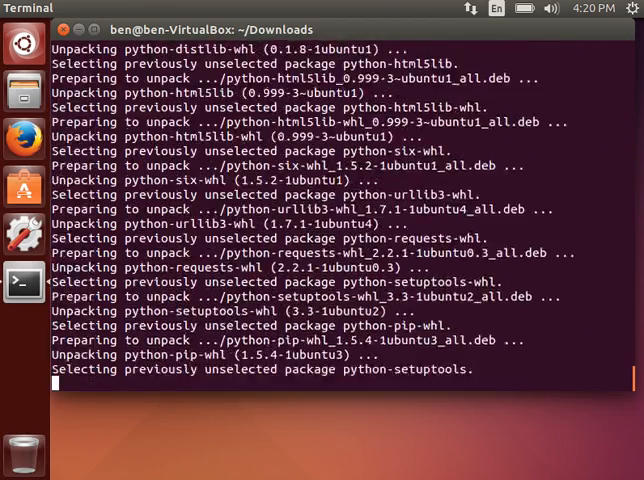
{"action": "scroll", "scroll_direction": "down", "scroll_amount": 3}
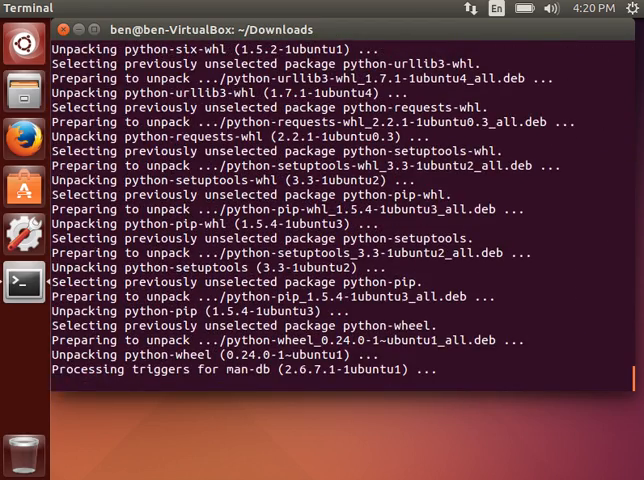
{"action": "scroll", "scroll_direction": "down", "scroll_amount": 3}
{"action": "type", "text": "Y"}
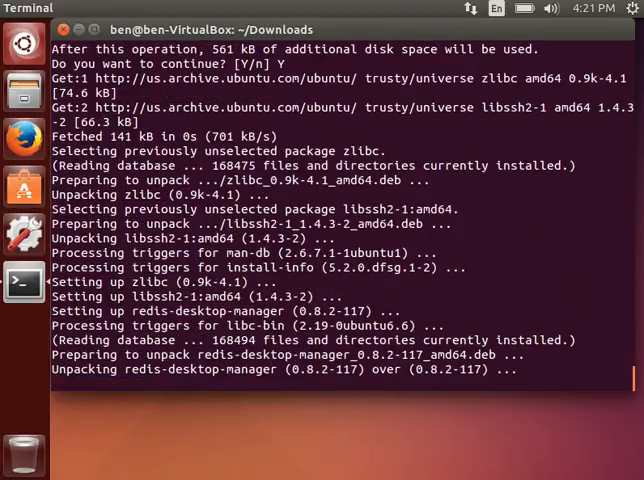
Step: After the installer finishes, list Downloads with ls -h to see the added redis-desktop-manager .deb
{"action": "scroll", "scroll_direction": "down", "scroll_amount": 3}
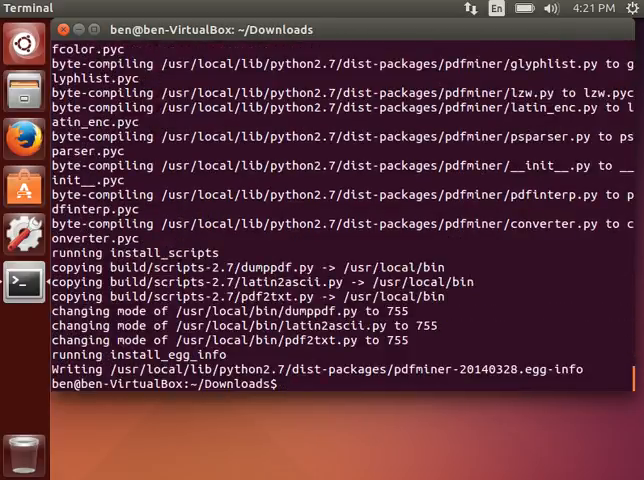
{"action": "type", "text": "ls -h"}
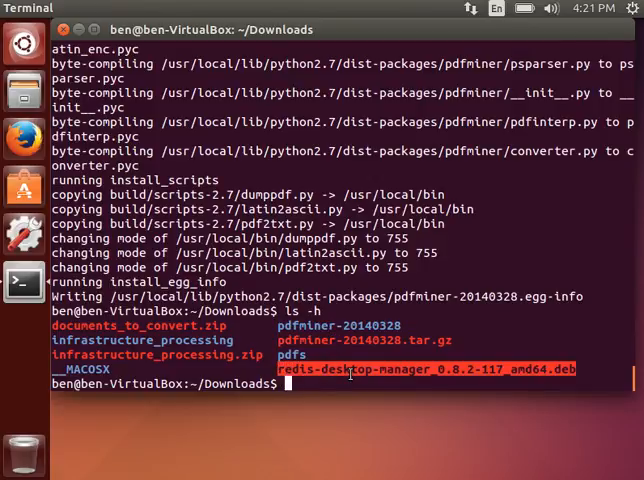
Step: Enter infrastructure_processing, list its scripts and config.input, and list the PDFs in ~/Downloads/pdfs
{"action": "type", "text": "cd infrastructure_processing/"}
{"action": "type", "text": "ls -"}
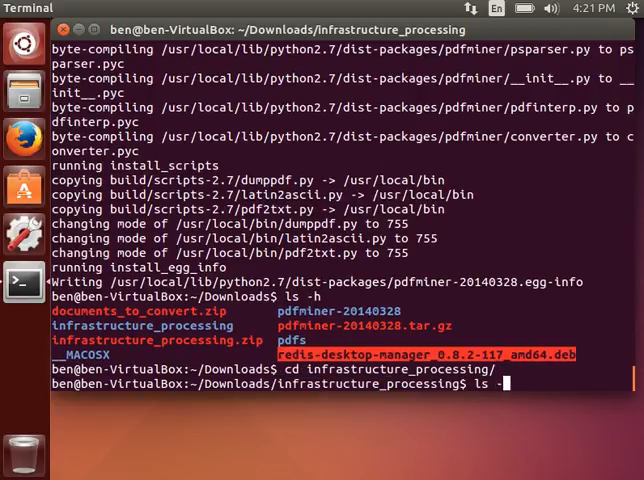
{"action": "type", "text": "h"}
{"action": "key", "text": "Return"}
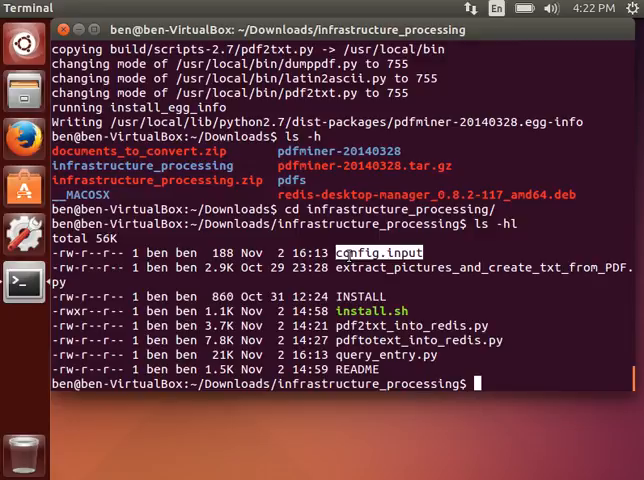
{"action": "type", "text": "ls /"}
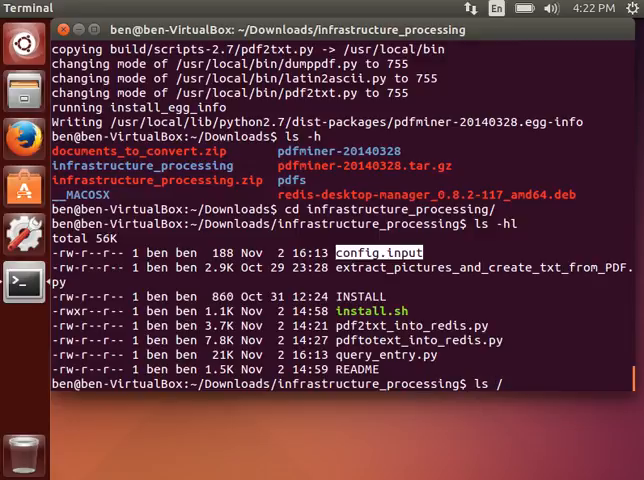
{"action": "type", "text": "home/b"}
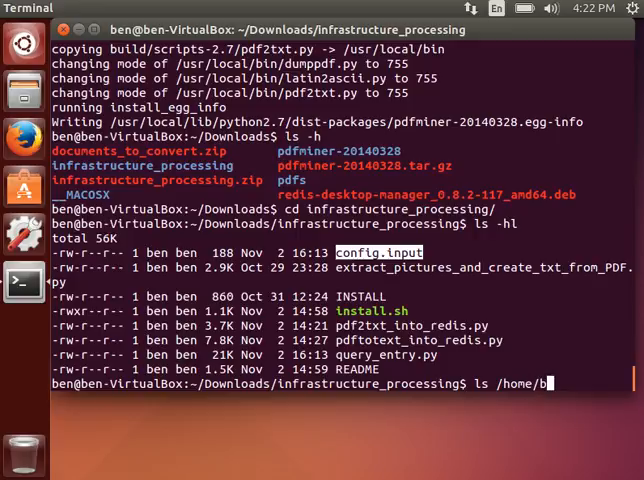
{"action": "type", "text": "en/Dow"}
{"action": "type", "text": "gedit"}
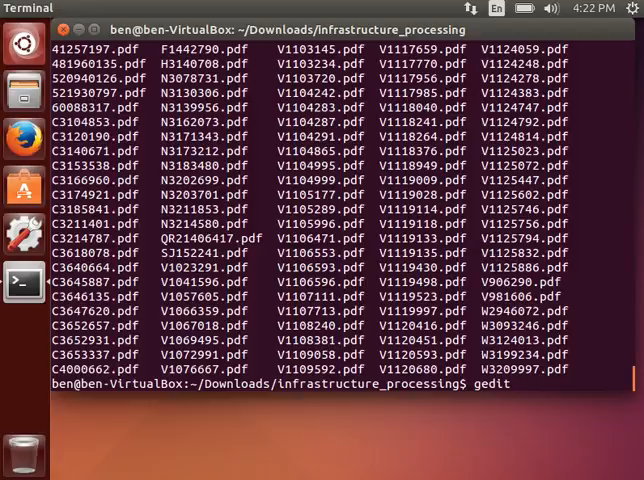
Step: In gedit set config.input's path_to_PDFs to /home/ben/Downloads/pdfs/, then save and close it
{"action": "type", "text": "config.input"}
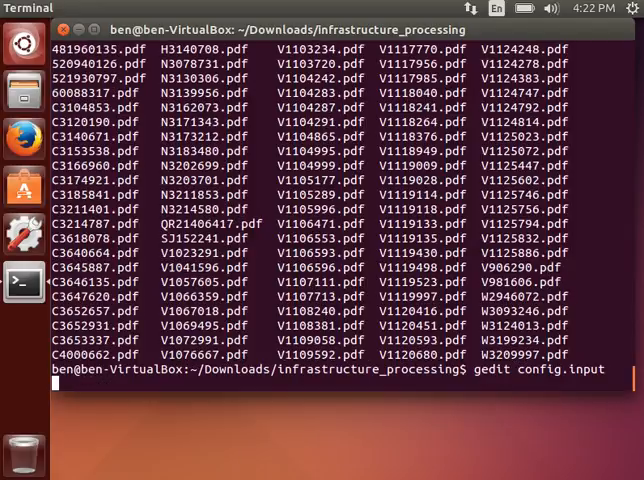
{"action": "key", "text": "Return"}
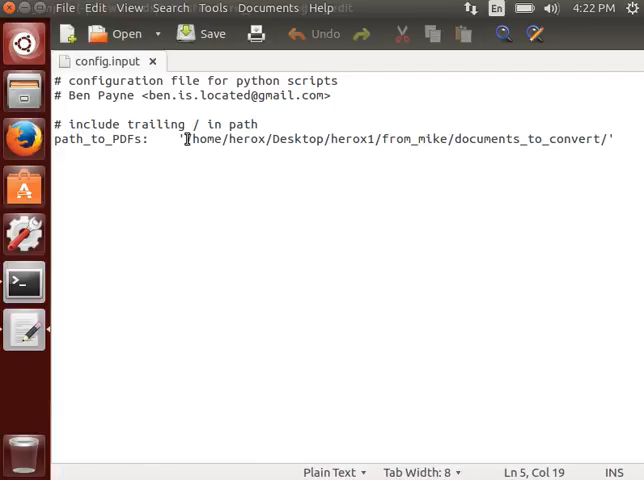
{"action": "left_click_drag", "start_coordinate": [188, 138], "coordinate": [496, 138]}
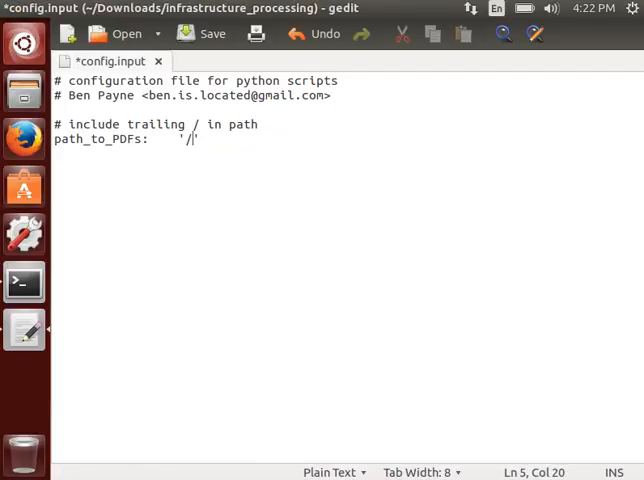
{"action": "type", "text": "home/be"}
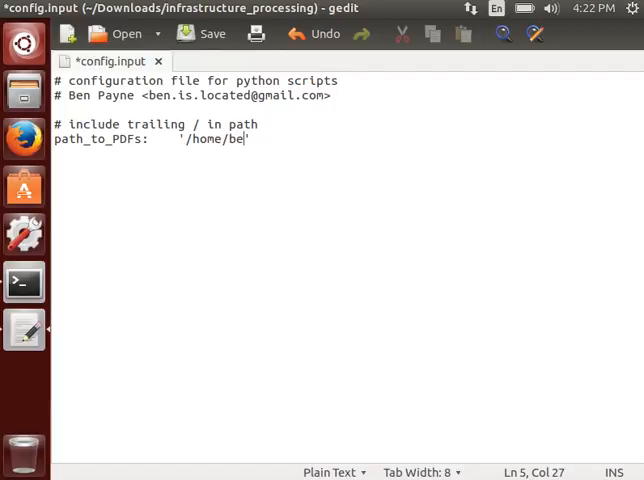
{"action": "type", "text": "n/Downlo"}
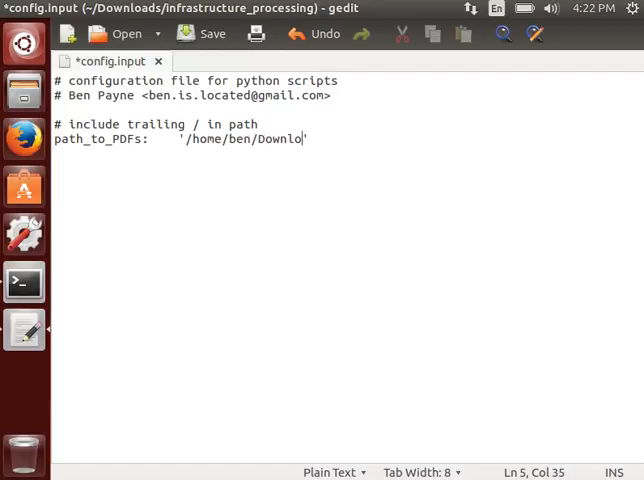
{"action": "type", "text": "a"}
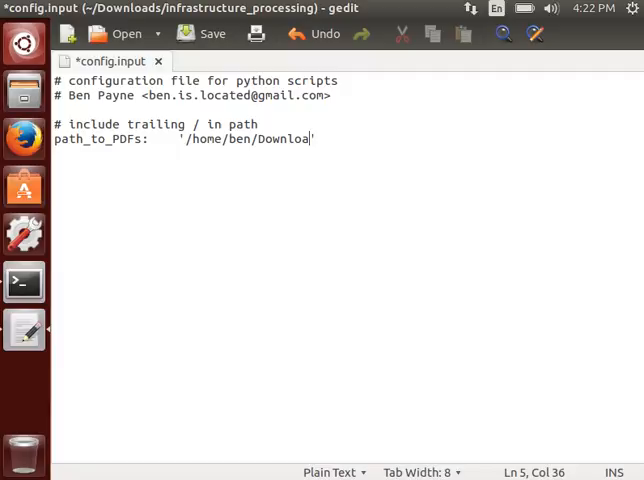
{"action": "type", "text": "ds/pdfs/"}
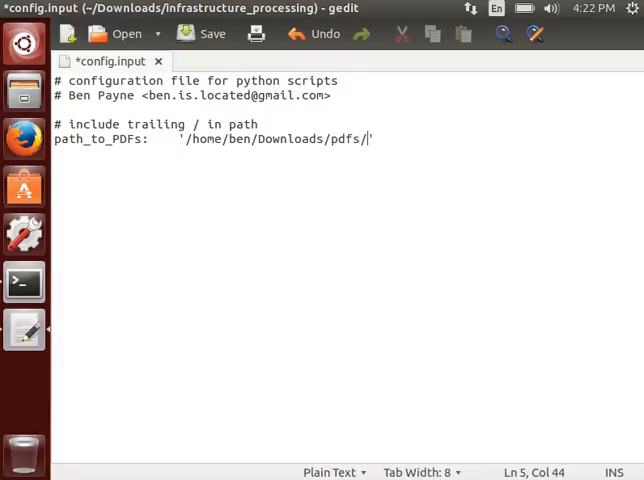
{"action": "left_click", "coordinate": [212, 32]}
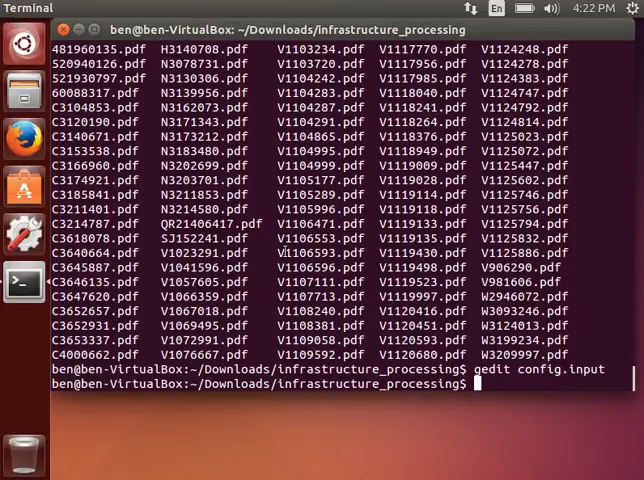
Step: Run the Python extraction script and follow its output until it reports finished pdf2txt
{"action": "type", "text": "ls"}
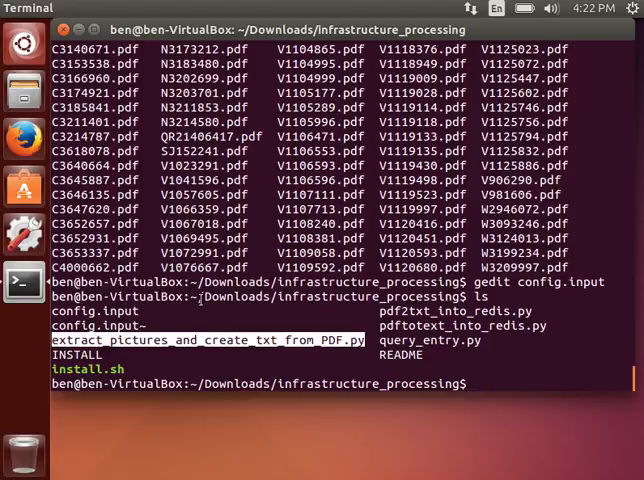
{"action": "type", "text": "python extract_pictures_and_create_txt_from_PDF.py"}
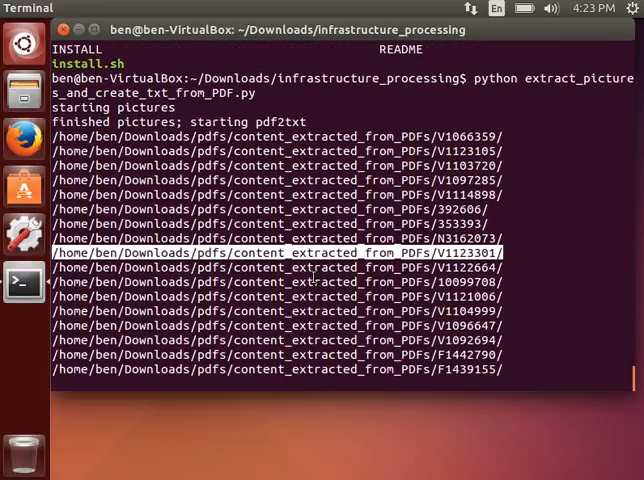
{"action": "scroll", "scroll_direction": "down", "scroll_amount": 3}
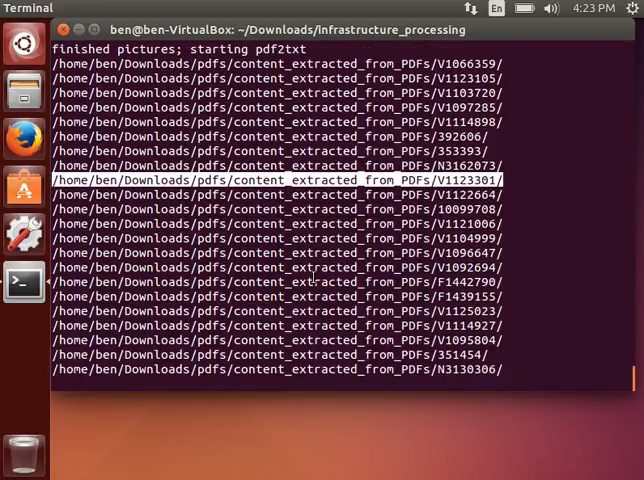
{"action": "scroll", "scroll_direction": "down", "scroll_amount": 3}
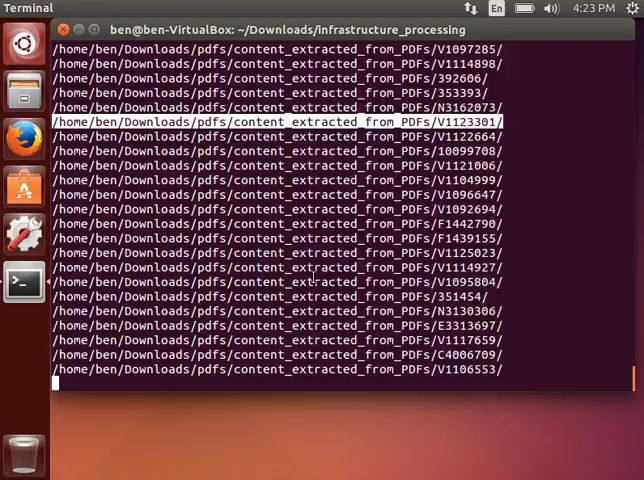
{"action": "scroll", "scroll_direction": "down", "scroll_amount": 3}
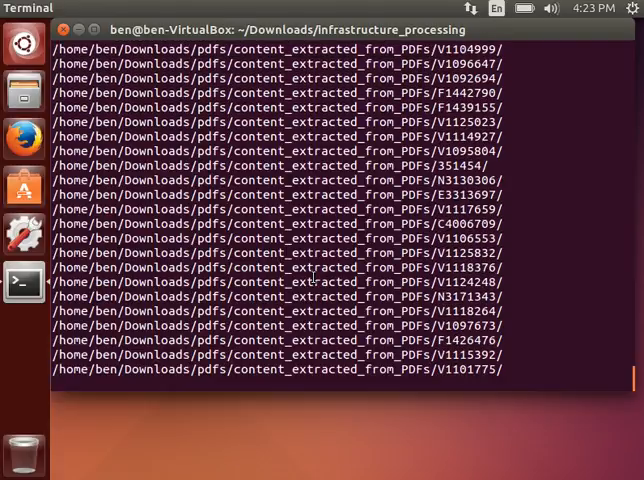
{"action": "scroll", "scroll_direction": "down", "scroll_amount": 3}
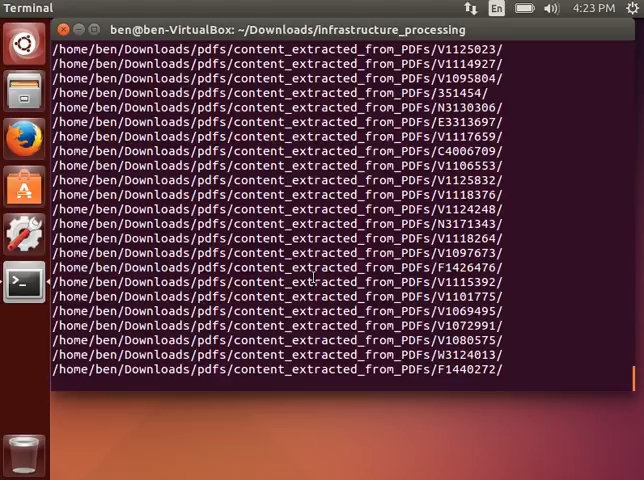
{"action": "scroll", "scroll_direction": "down", "scroll_amount": 3}
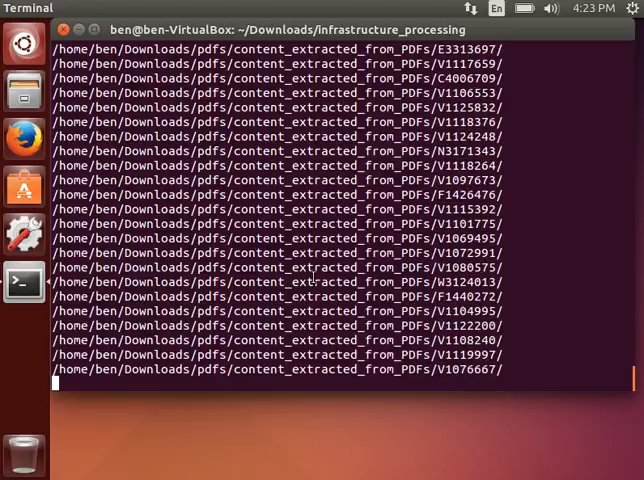
{"action": "scroll", "scroll_direction": "down", "scroll_amount": 3}
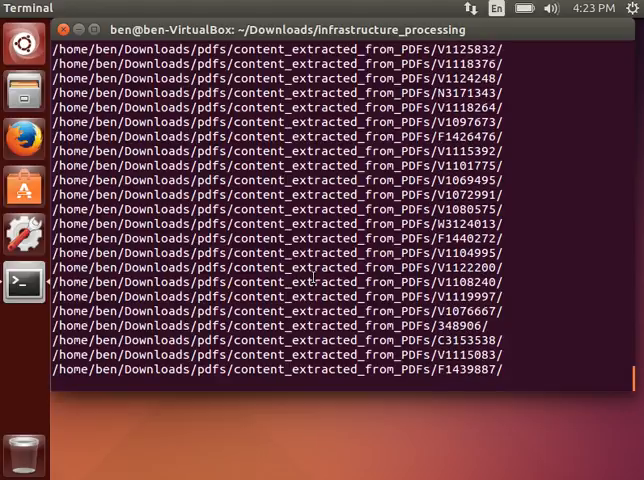
{"action": "scroll", "scroll_direction": "down", "scroll_amount": 3}
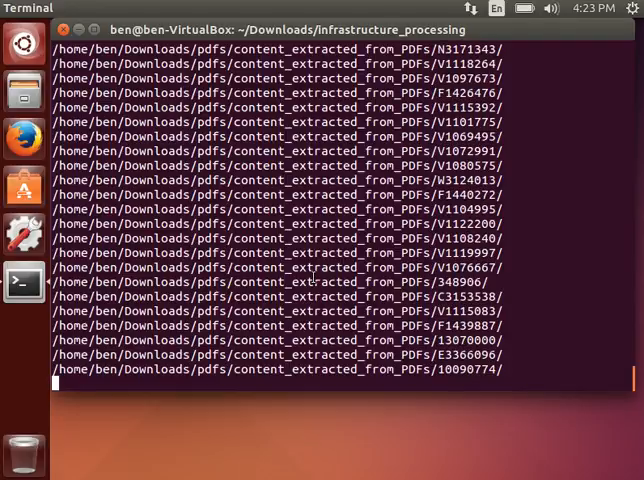
{"action": "scroll", "scroll_direction": "down", "scroll_amount": 3}
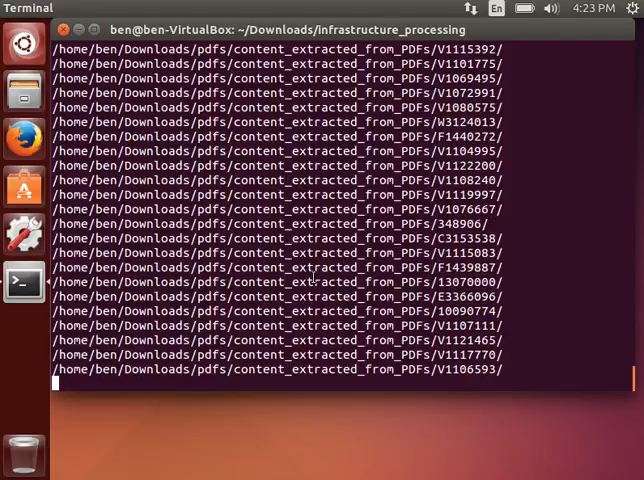
{"action": "scroll", "scroll_direction": "down", "scroll_amount": 3}
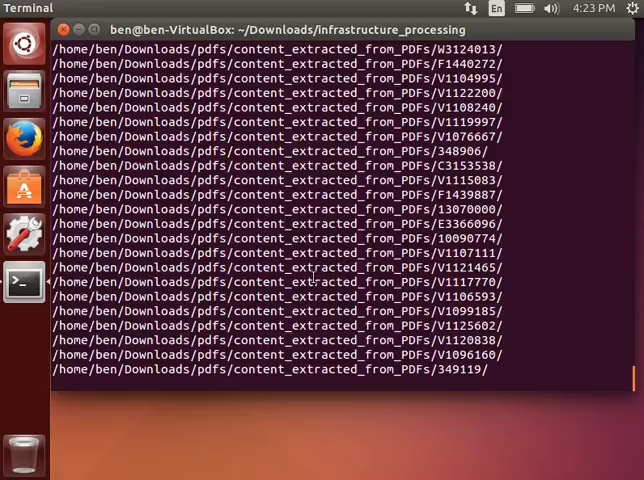
{"action": "scroll", "scroll_direction": "down", "scroll_amount": 3}
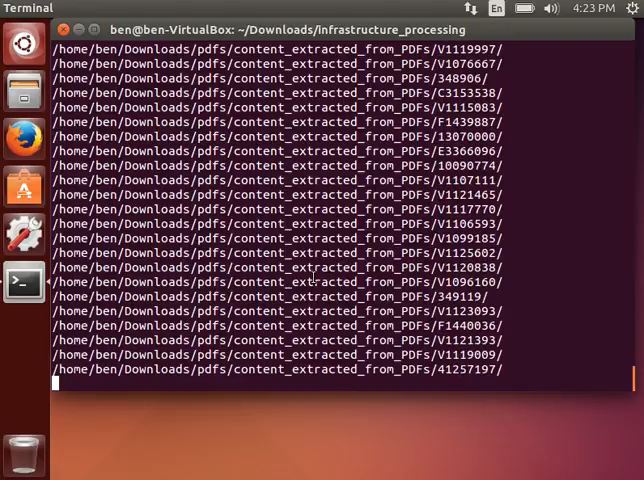
{"action": "scroll", "scroll_direction": "down", "scroll_amount": 3}
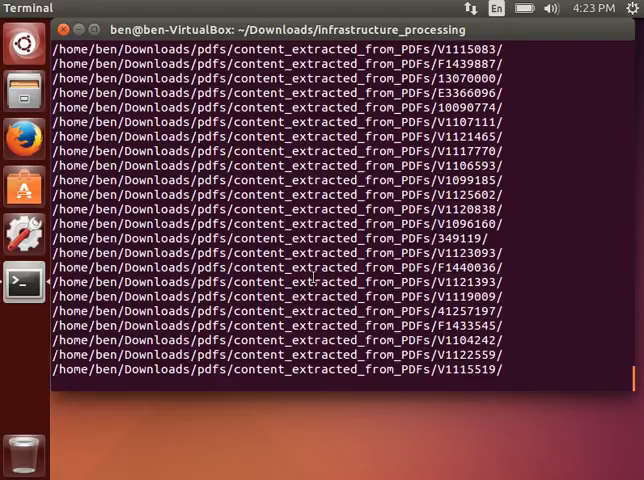
{"action": "scroll", "scroll_direction": "down", "scroll_amount": 3}
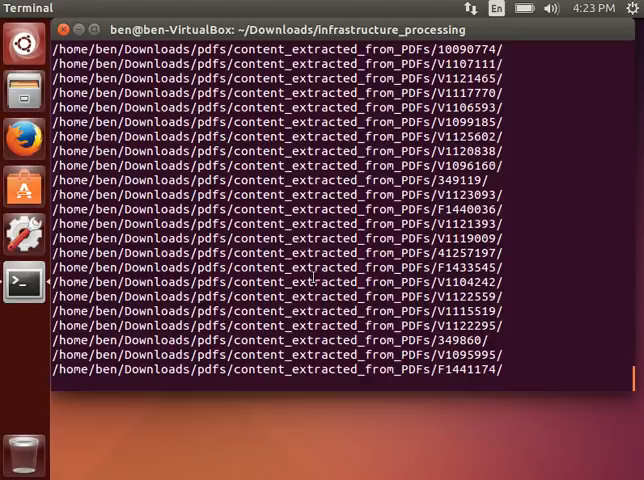
{"action": "scroll", "scroll_direction": "down", "scroll_amount": 3}
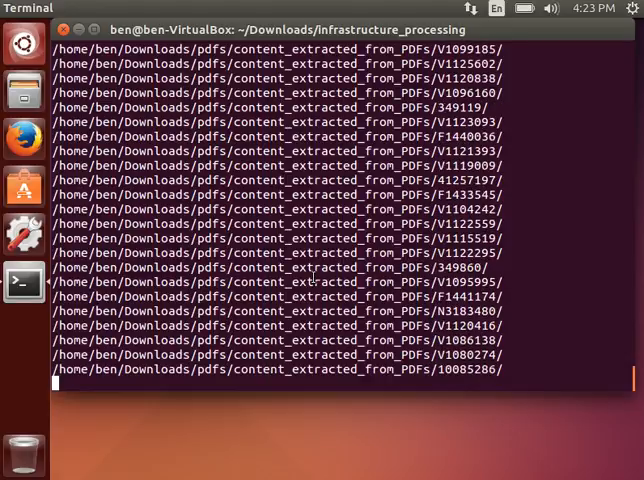
{"action": "scroll", "scroll_direction": "down", "scroll_amount": 3}
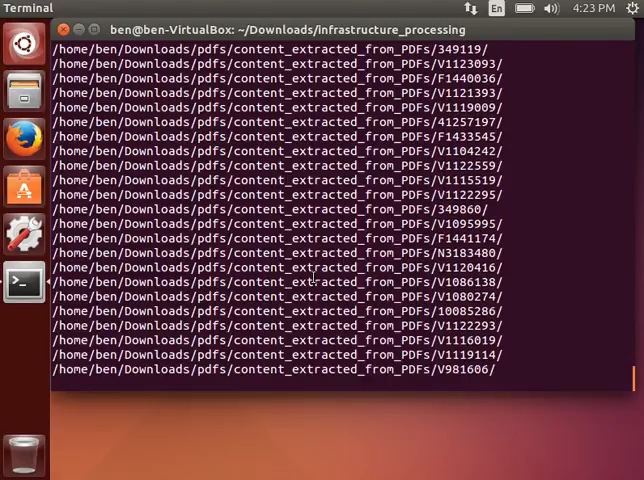
{"action": "scroll", "scroll_direction": "down", "scroll_amount": 3}
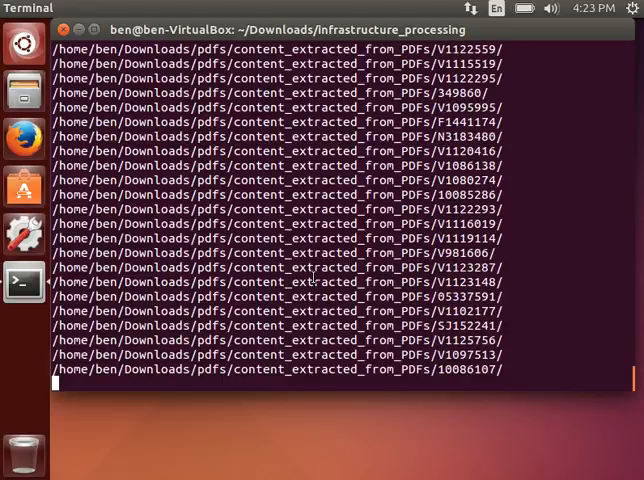
{"action": "scroll", "scroll_direction": "down", "scroll_amount": 3}
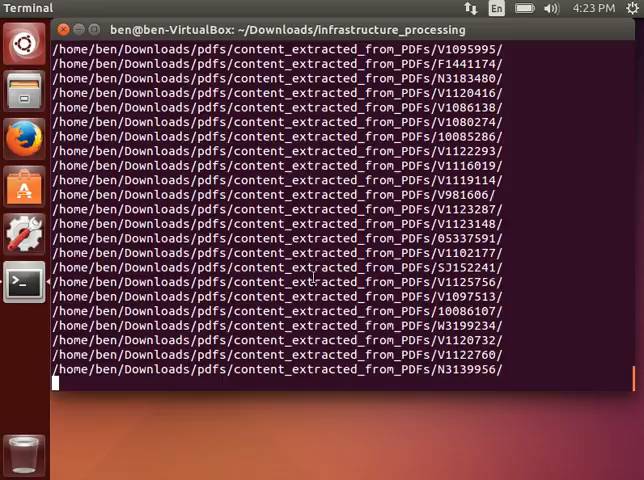
{"action": "scroll", "scroll_direction": "down", "scroll_amount": 3}
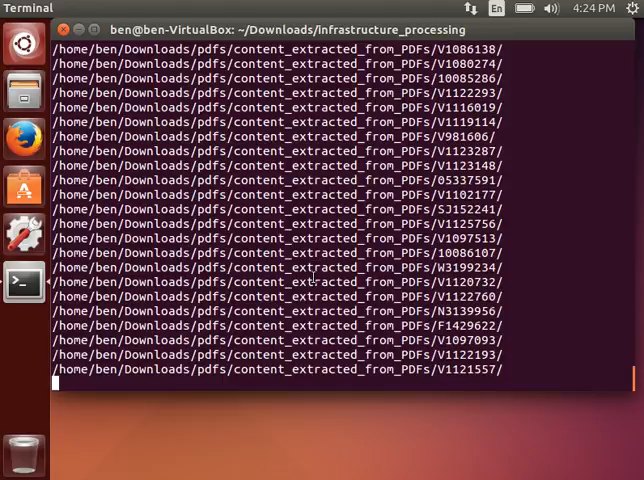
{"action": "scroll", "scroll_direction": "down", "scroll_amount": 3}
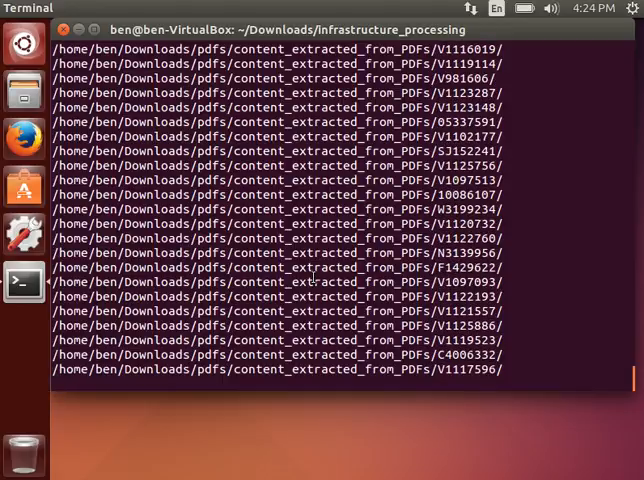
{"action": "scroll", "scroll_direction": "down", "scroll_amount": 3}
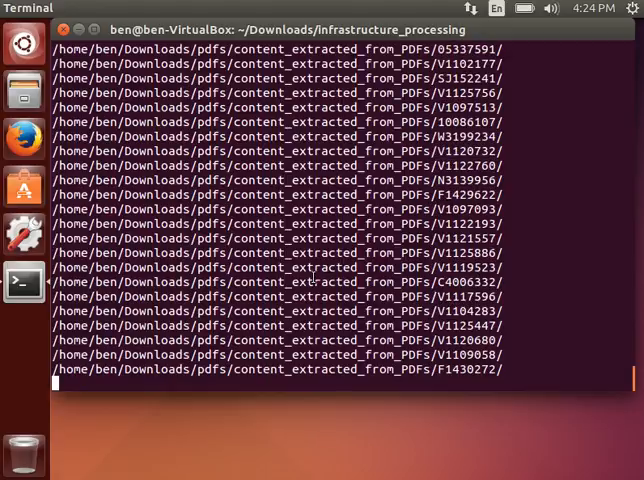
{"action": "scroll", "scroll_direction": "down", "scroll_amount": 3}
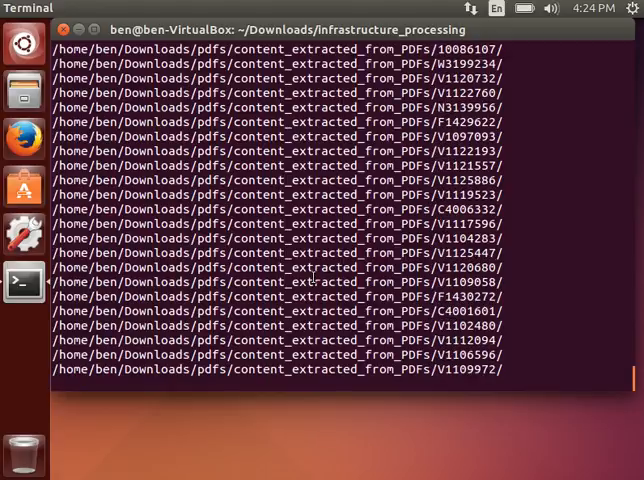
{"action": "scroll", "scroll_direction": "down", "scroll_amount": 3}
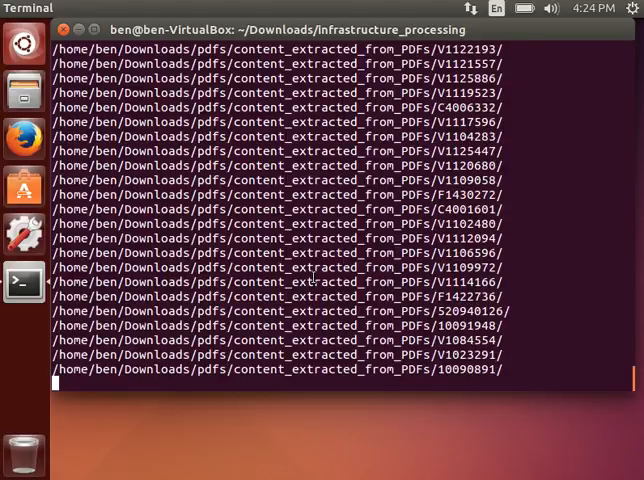
{"action": "scroll", "scroll_direction": "down", "scroll_amount": 3}
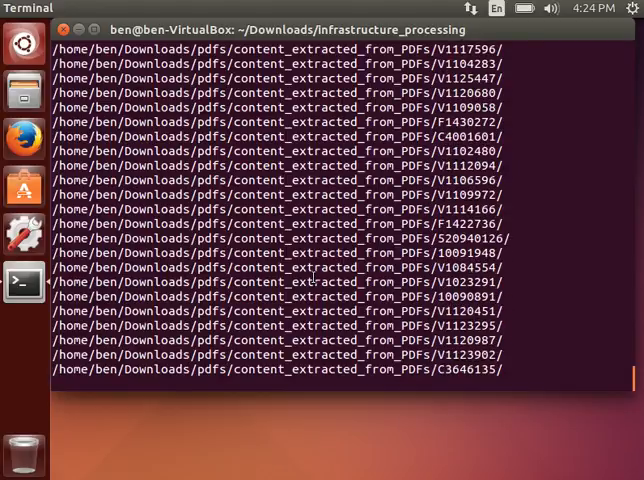
{"action": "scroll", "scroll_direction": "down", "scroll_amount": 3}
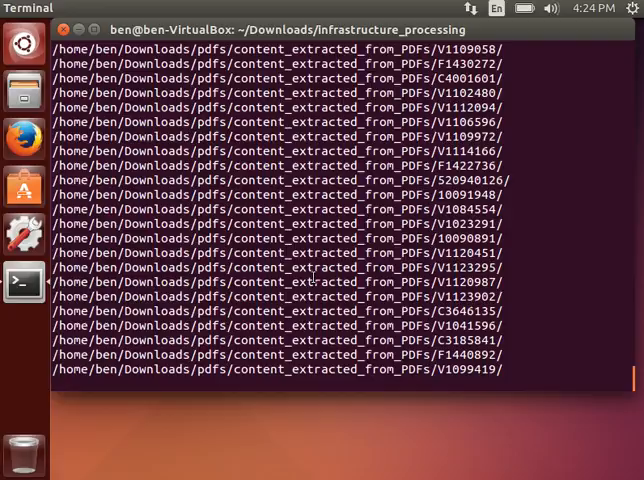
{"action": "scroll", "scroll_direction": "down", "scroll_amount": 3}
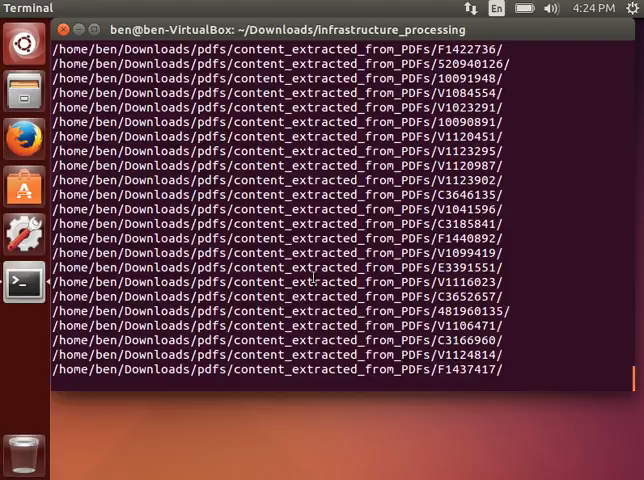
{"action": "scroll", "scroll_direction": "down", "scroll_amount": 3}
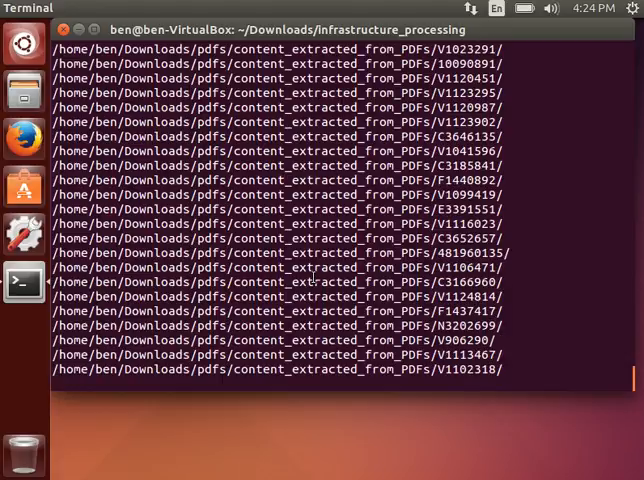
{"action": "scroll", "scroll_direction": "down", "scroll_amount": 3}
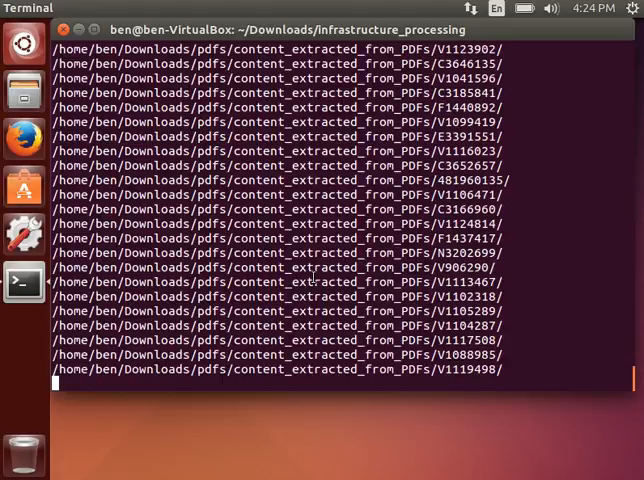
{"action": "scroll", "scroll_direction": "down", "scroll_amount": 3}
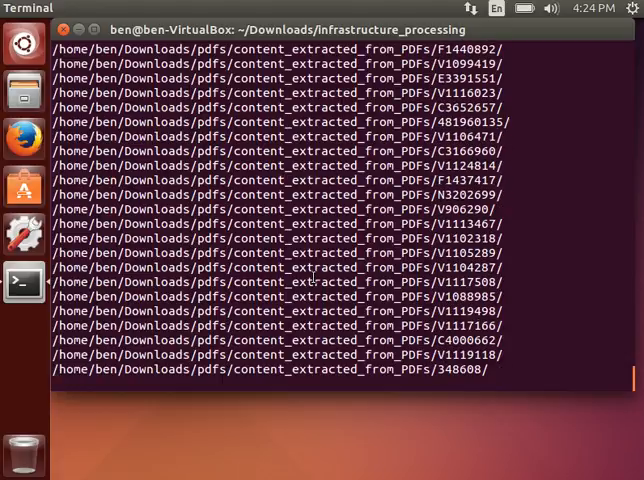
{"action": "scroll", "scroll_direction": "down", "scroll_amount": 3}
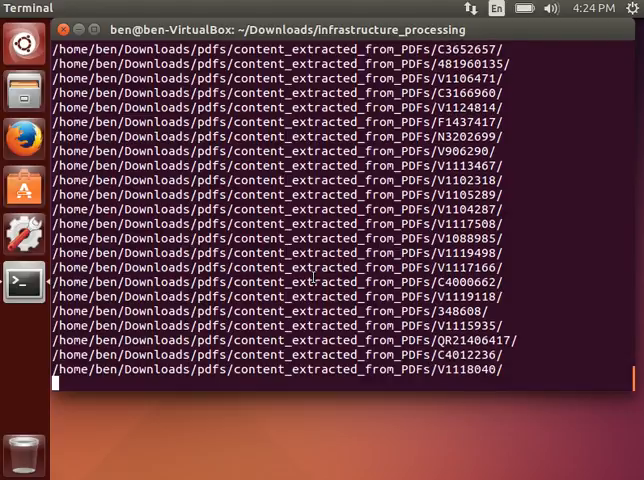
{"action": "scroll", "scroll_direction": "down", "scroll_amount": 3}
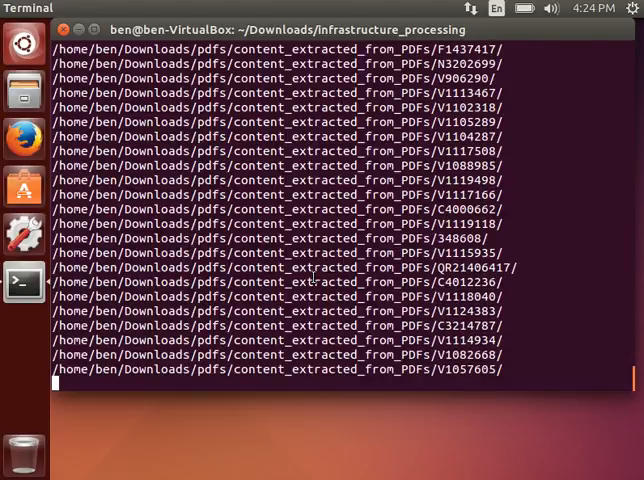
{"action": "scroll", "scroll_direction": "down", "scroll_amount": 3}
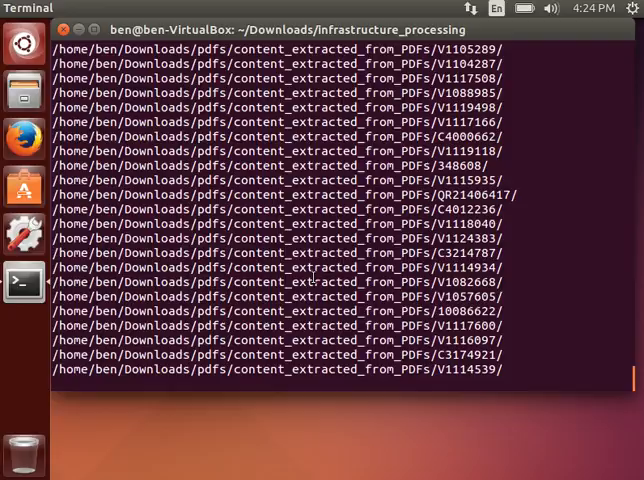
{"action": "scroll", "scroll_direction": "down", "scroll_amount": 3}
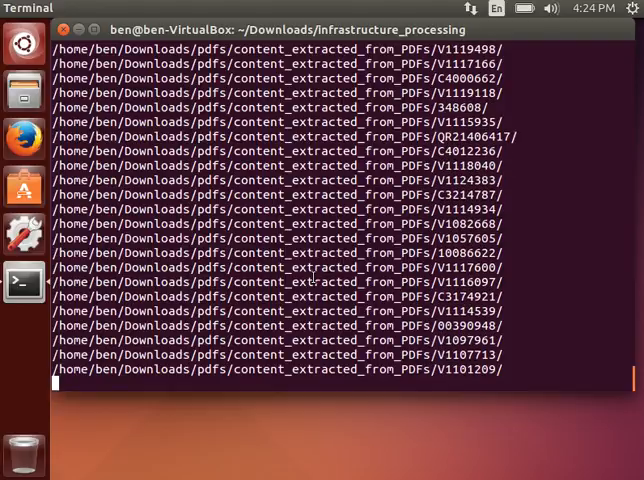
{"action": "scroll", "scroll_direction": "down", "scroll_amount": 3}
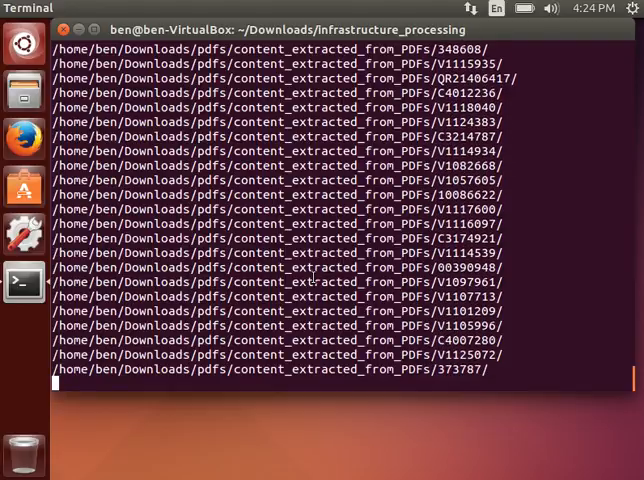
{"action": "scroll", "scroll_direction": "down", "scroll_amount": 3}
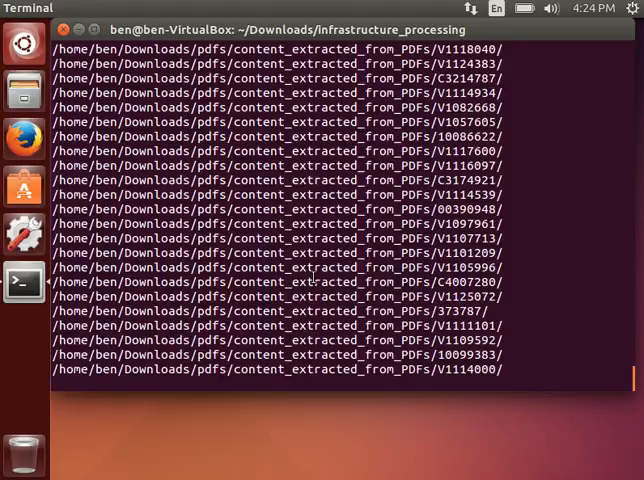
{"action": "scroll", "scroll_direction": "down", "scroll_amount": 3}
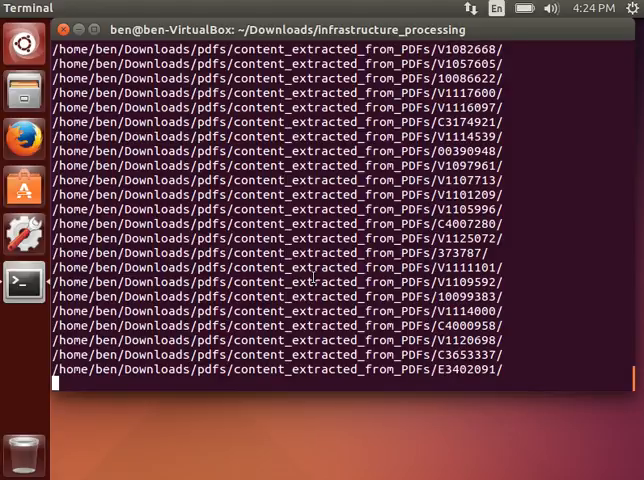
{"action": "scroll", "scroll_direction": "down", "scroll_amount": 3}
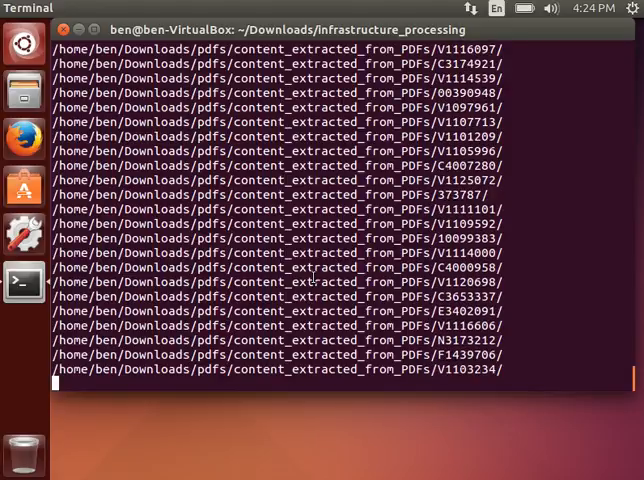
{"action": "scroll", "scroll_direction": "down", "scroll_amount": 3}
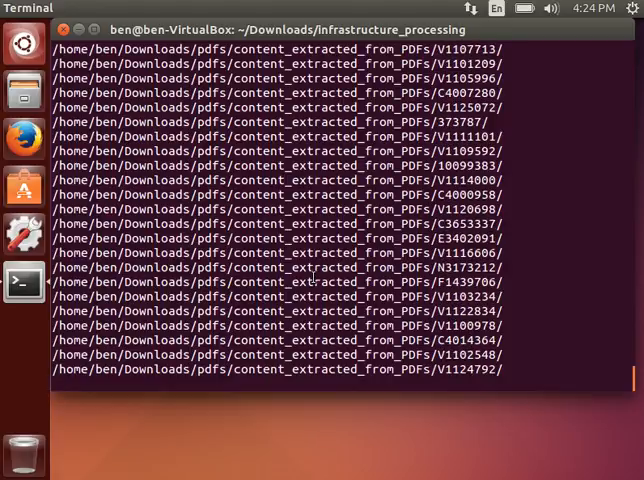
{"action": "scroll", "scroll_direction": "down", "scroll_amount": 3}
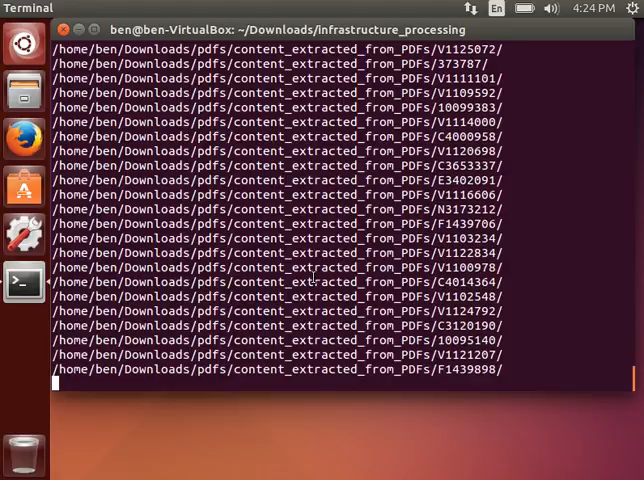
{"action": "scroll", "scroll_direction": "down", "scroll_amount": 3}
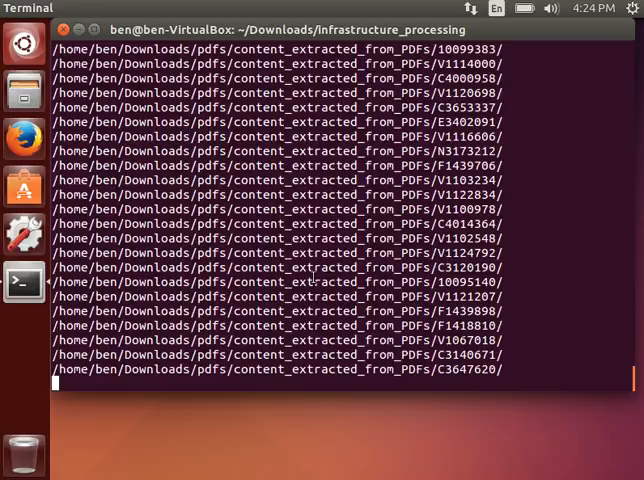
{"action": "scroll", "scroll_direction": "down", "scroll_amount": 3}
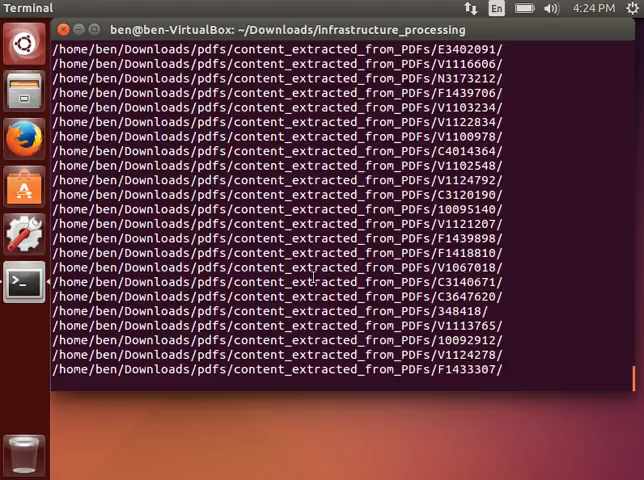
{"action": "scroll", "scroll_direction": "down", "scroll_amount": 3}
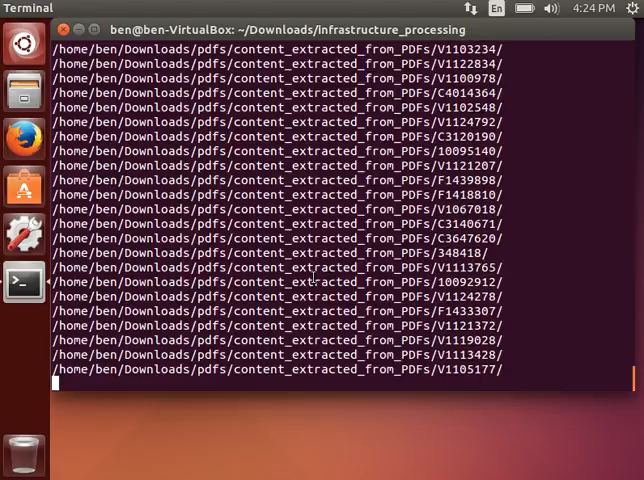
{"action": "scroll", "scroll_direction": "down", "scroll_amount": 3}
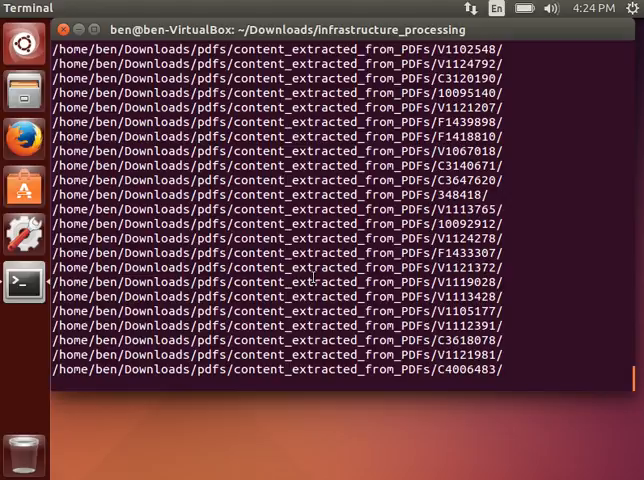
{"action": "scroll", "scroll_direction": "down", "scroll_amount": 3}
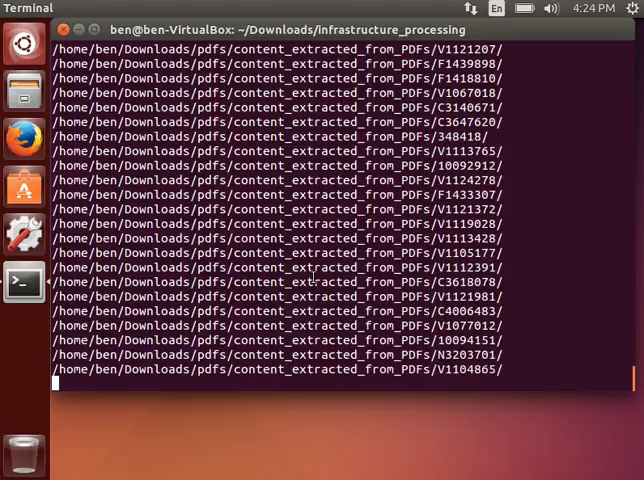
{"action": "scroll", "scroll_direction": "down", "scroll_amount": 3}
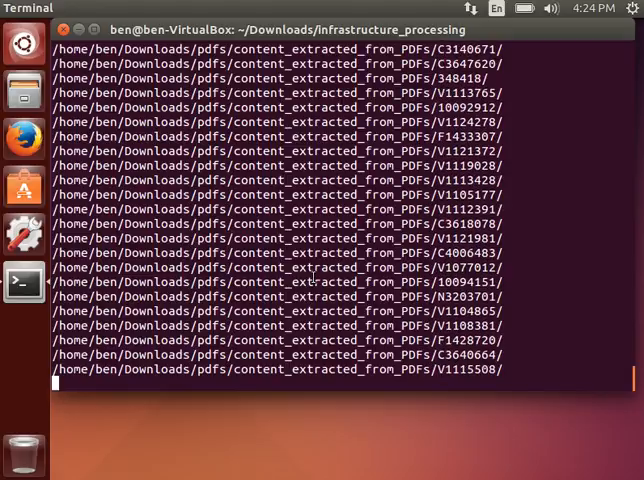
{"action": "scroll", "scroll_direction": "down", "scroll_amount": 3}
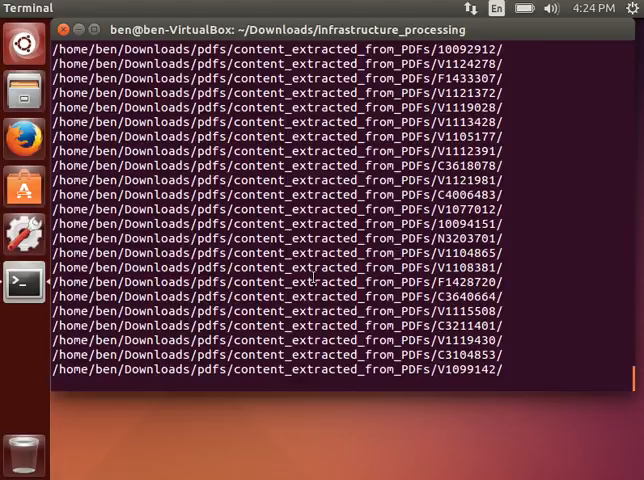
{"action": "scroll", "scroll_direction": "down", "scroll_amount": 3}
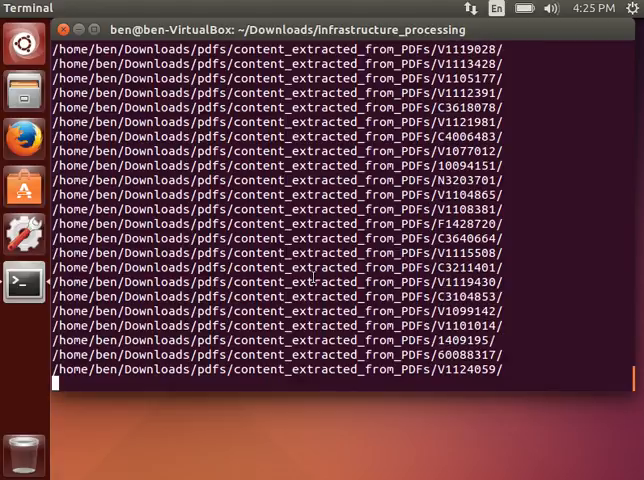
{"action": "scroll", "scroll_direction": "down", "scroll_amount": 3}
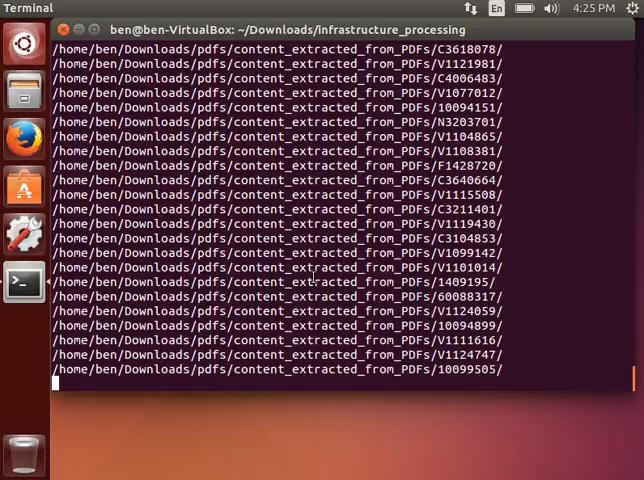
{"action": "scroll", "scroll_direction": "down", "scroll_amount": 3}
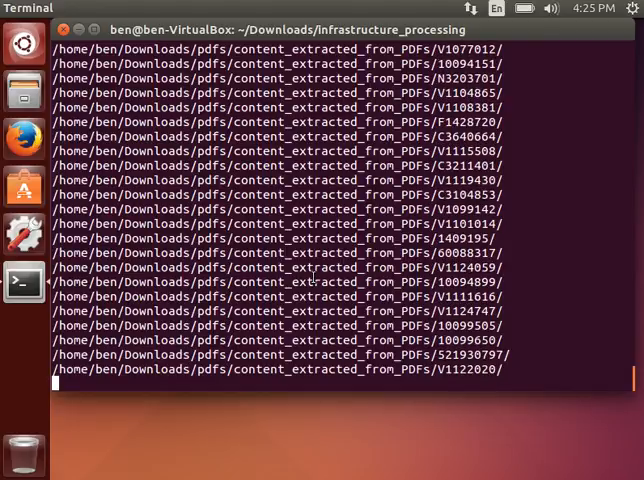
{"action": "scroll", "scroll_direction": "down", "scroll_amount": 3}
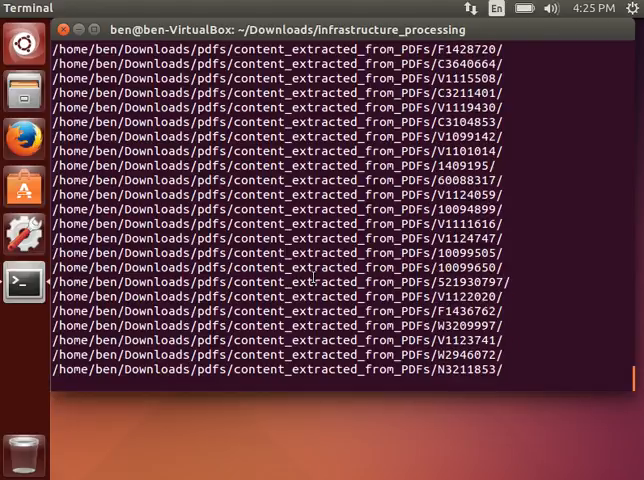
{"action": "scroll", "scroll_direction": "down", "scroll_amount": 3}
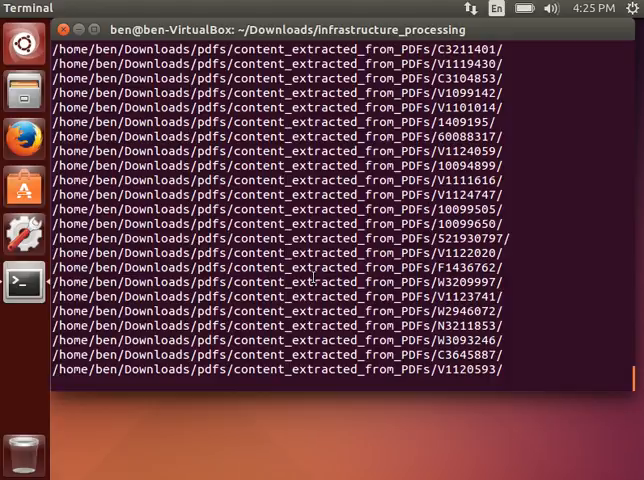
{"action": "scroll", "scroll_direction": "down", "scroll_amount": 3}
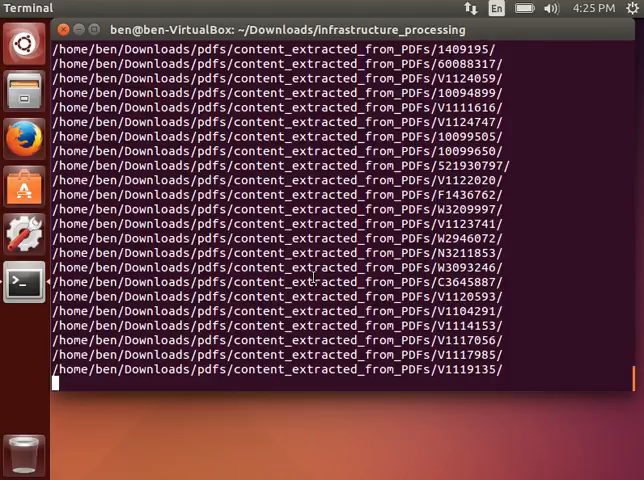
{"action": "scroll", "scroll_direction": "down", "scroll_amount": 3}
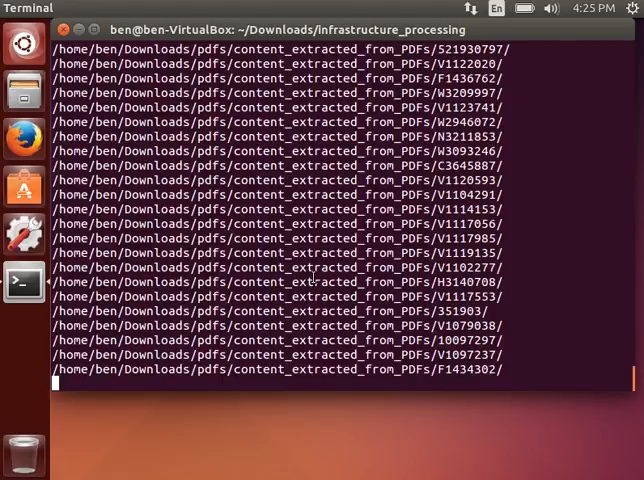
{"action": "scroll", "scroll_direction": "down", "scroll_amount": 3}
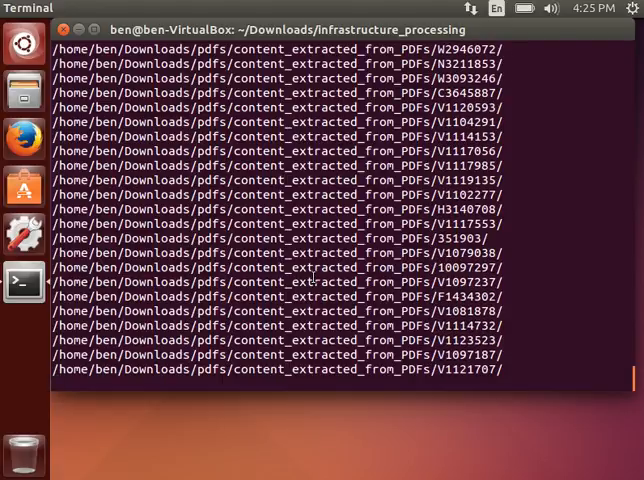
{"action": "scroll", "scroll_direction": "down", "scroll_amount": 3}
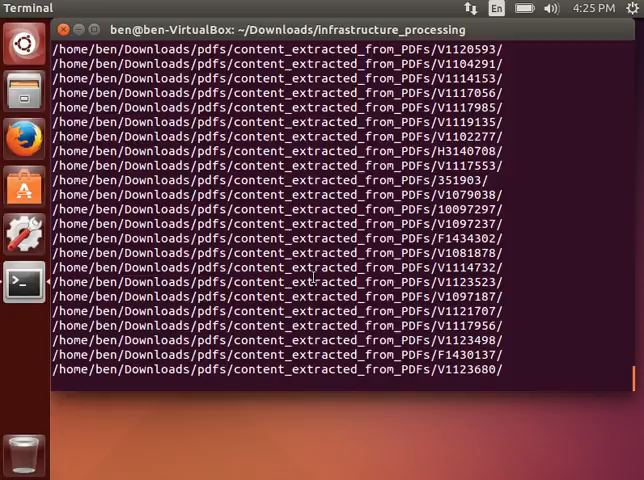
{"action": "scroll", "scroll_direction": "down", "scroll_amount": 3}
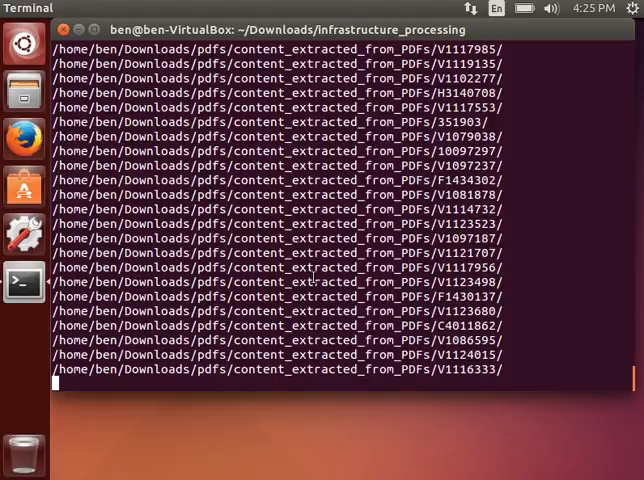
{"action": "scroll", "scroll_direction": "down", "scroll_amount": 3}
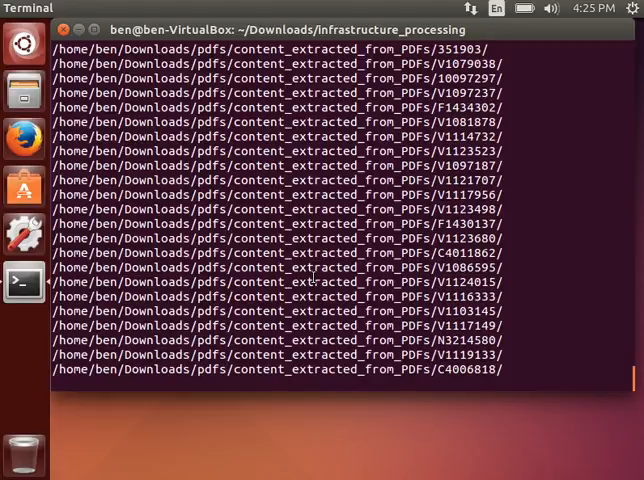
{"action": "scroll", "scroll_direction": "down", "scroll_amount": 3}
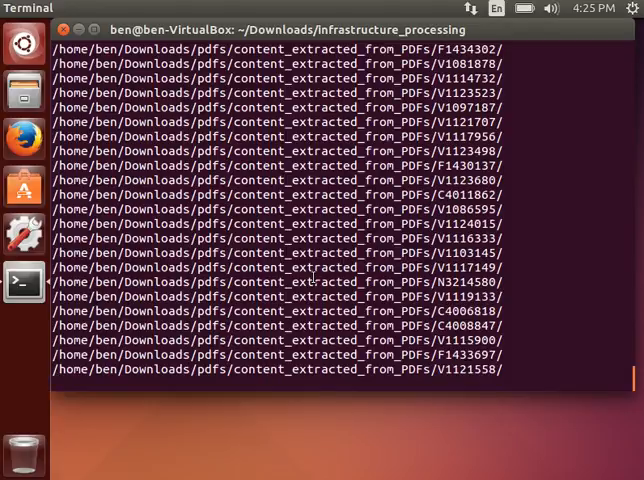
{"action": "scroll", "scroll_direction": "down", "scroll_amount": 3}
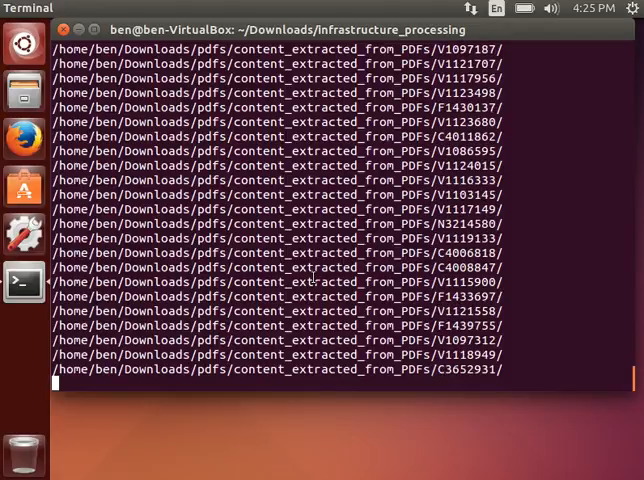
{"action": "scroll", "scroll_direction": "down", "scroll_amount": 3}
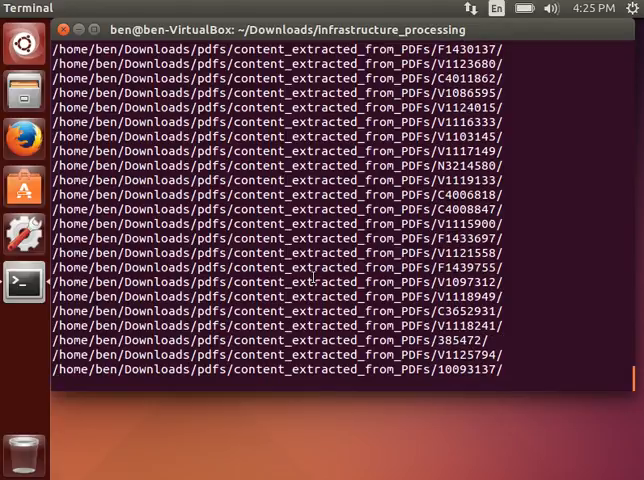
{"action": "scroll", "scroll_direction": "down", "scroll_amount": 3}
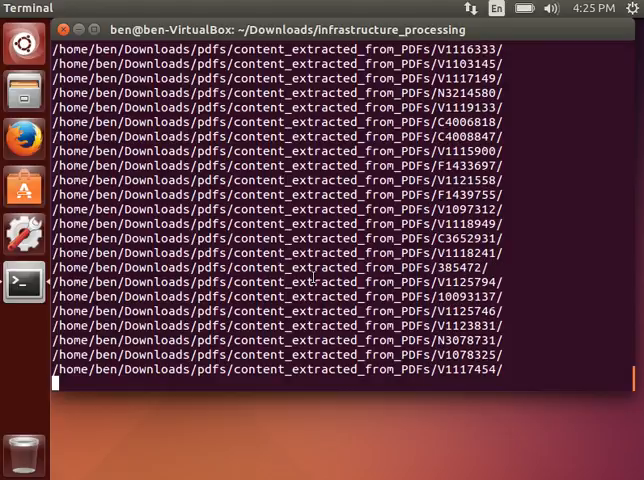
{"action": "scroll", "scroll_direction": "down", "scroll_amount": 3}
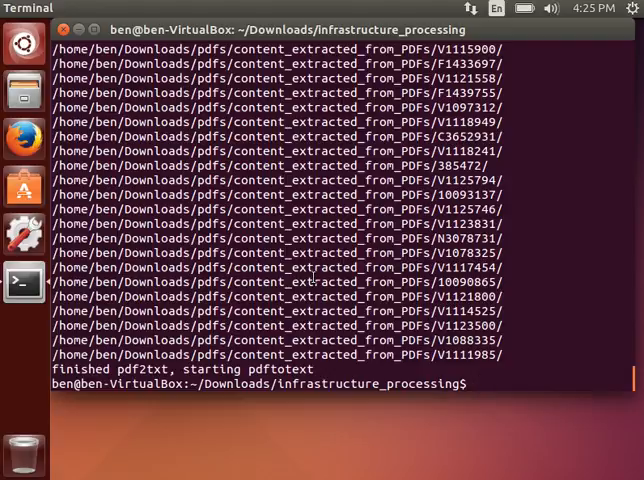
Step: List the property folders in ~/Downloads/pdfs/content_extracted_from_PDFs/
{"action": "type", "text": "ls -hl"}
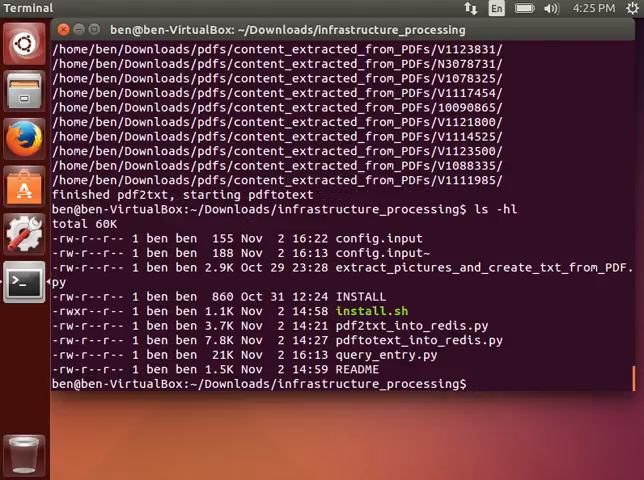
{"action": "type", "text": "l"}
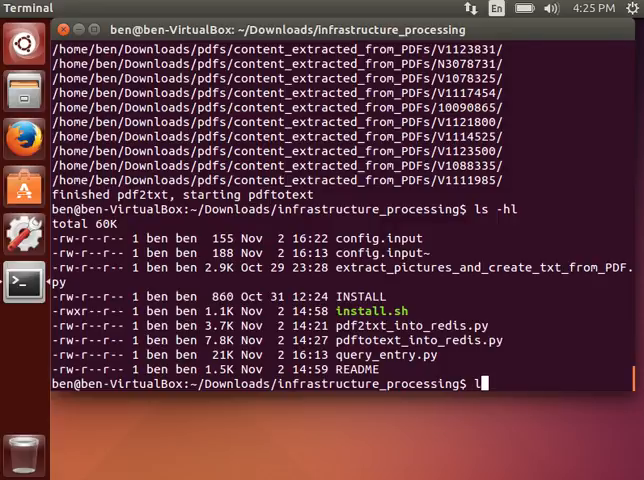
{"action": "type", "text": "s"}
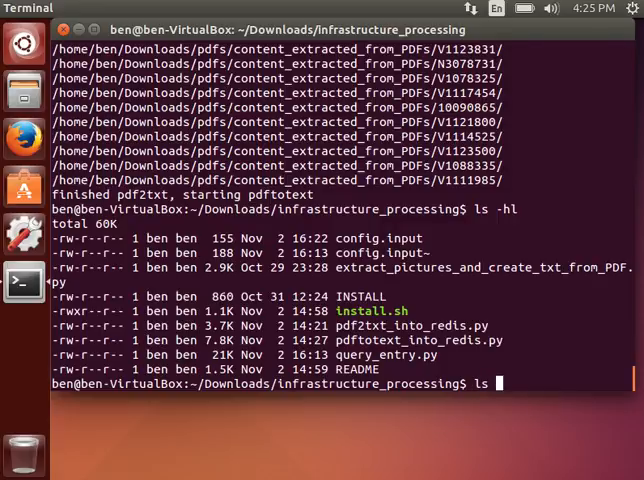
{"action": "type", "text": "~/Do"}
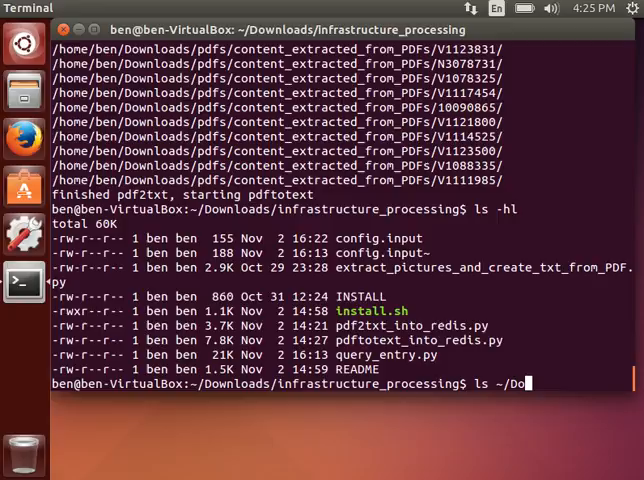
{"action": "type", "text": "wnloads/"}
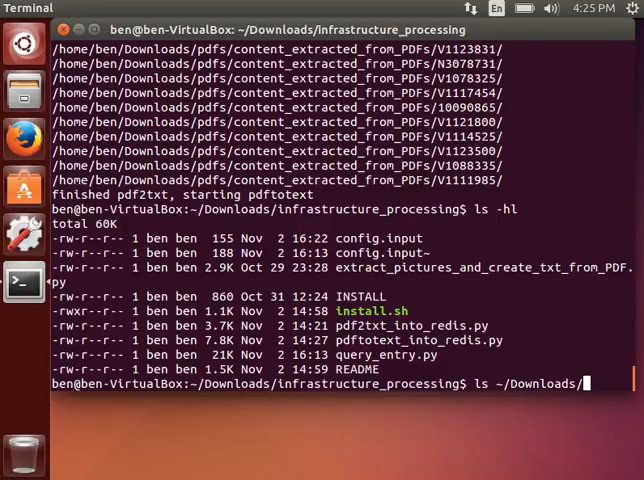
{"action": "type", "text": "pdf"}
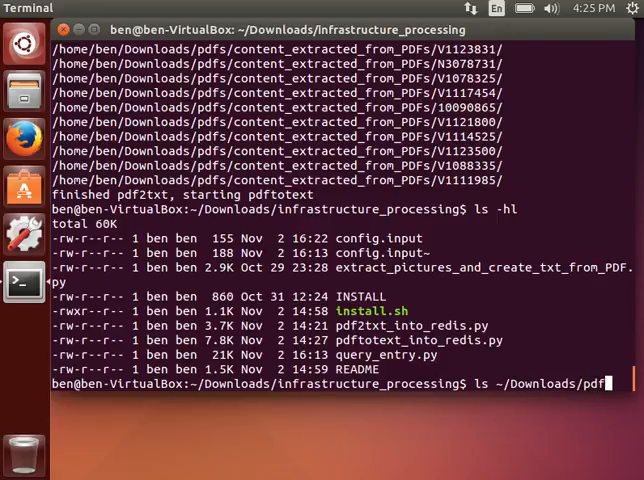
{"action": "type", "text": "s/content_extracted_from_PDFs/"}
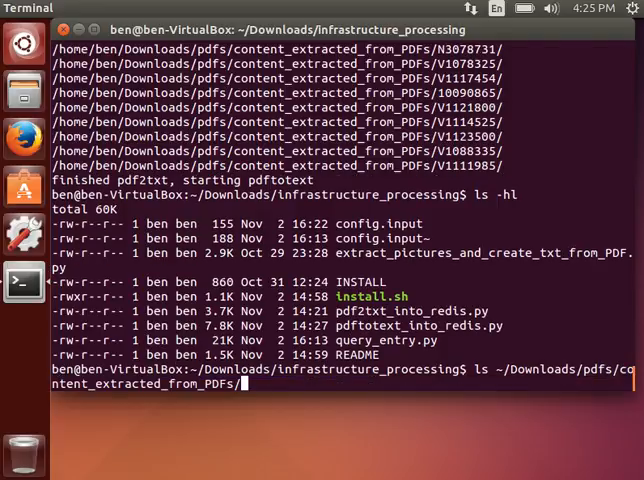
{"action": "key", "text": "Return"}
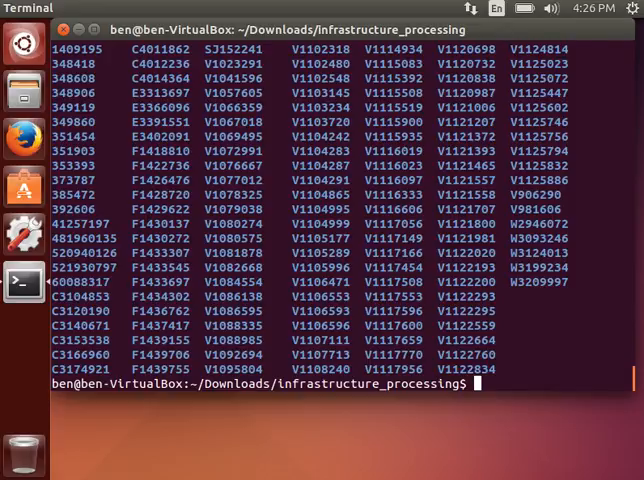
Step: List the images, PDF and text files extracted inside the V1111101 folder
{"action": "type", "text": "ls ~/Downloads/pdfs/content_extracted_from_PDFs/V1111101/"}
{"action": "type", "text": "ls -hl"}
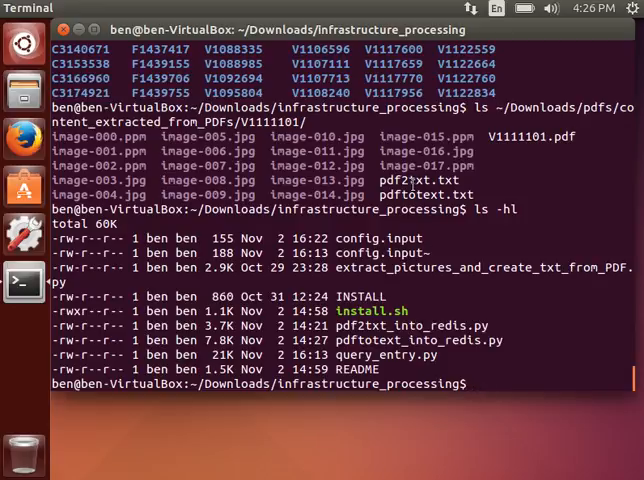
{"action": "double_click", "coordinate": [424, 194]}
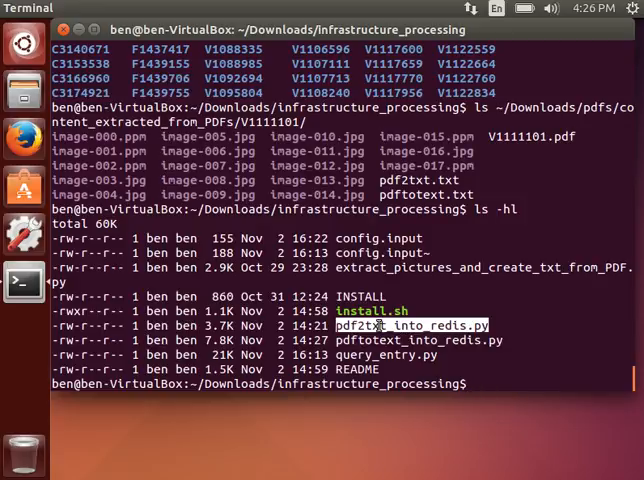
Step: Run python pdf2txt_into_redis.py to load the pdf2txt text into Redis
{"action": "type", "text": "python"}
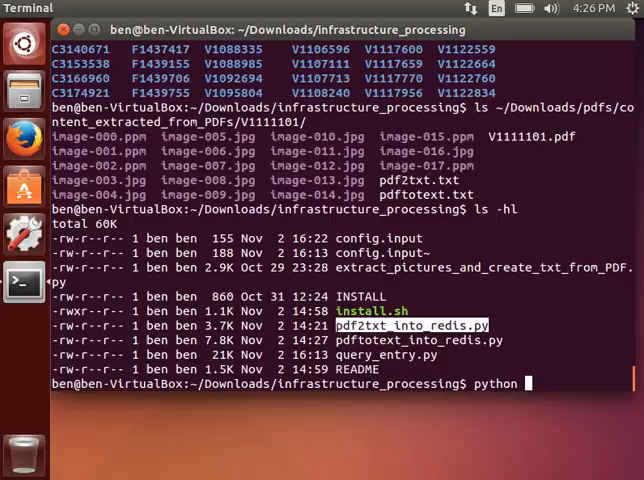
{"action": "type", "text": "pdf2txt_into_redis.py"}
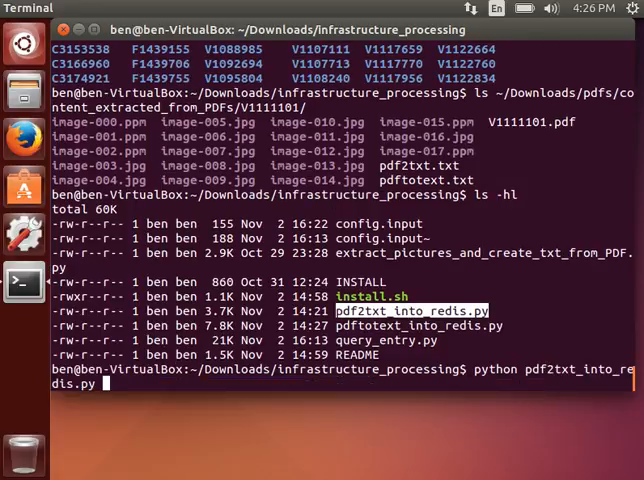
{"action": "scroll", "scroll_direction": "down", "scroll_amount": 3}
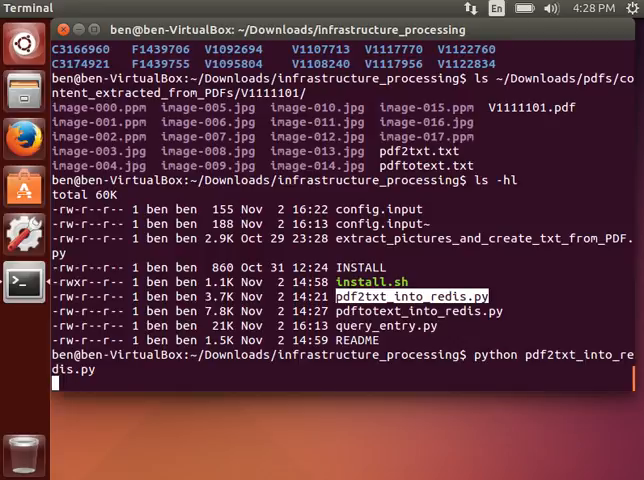
Step: Run python pdftotext_into_redis.py, then prepare python query_entry.py at the prompt
{"action": "key", "text": "Return"}
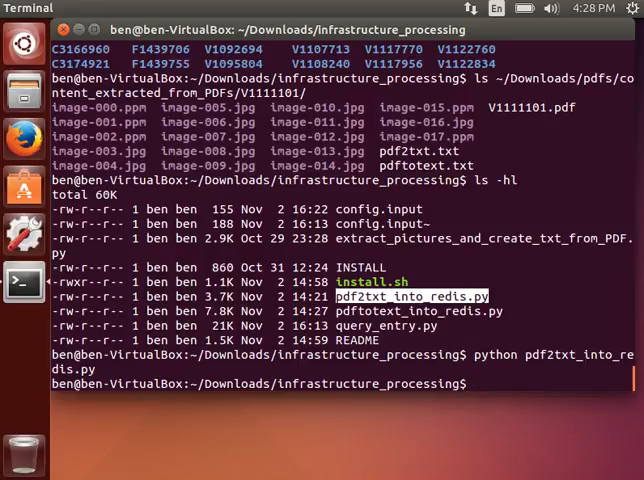
{"action": "type", "text": "pyt"}
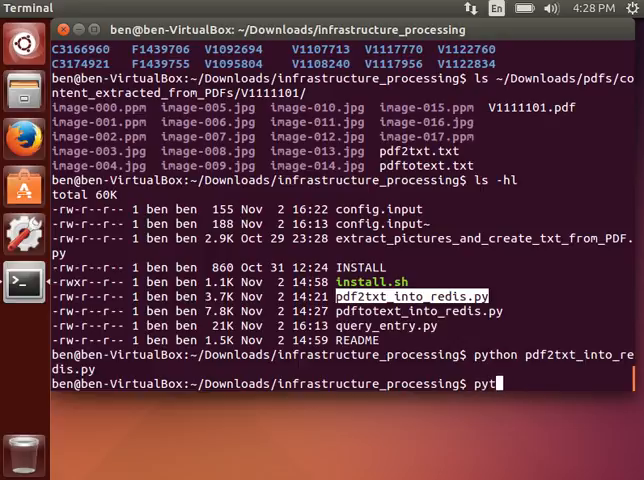
{"action": "type", "text": "hon"}
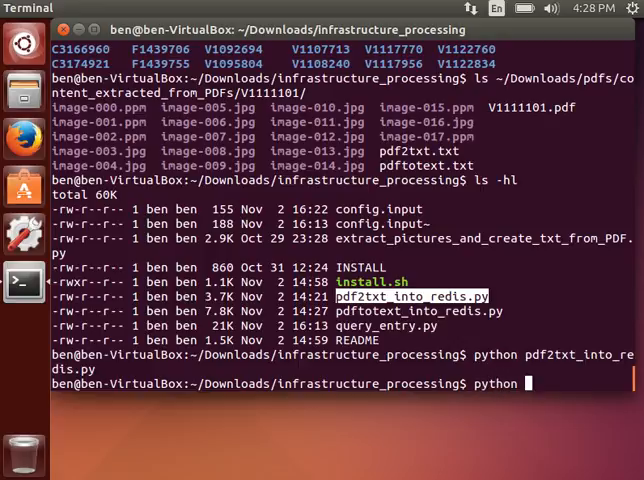
{"action": "type", "text": "pdftotext_into_redis."}
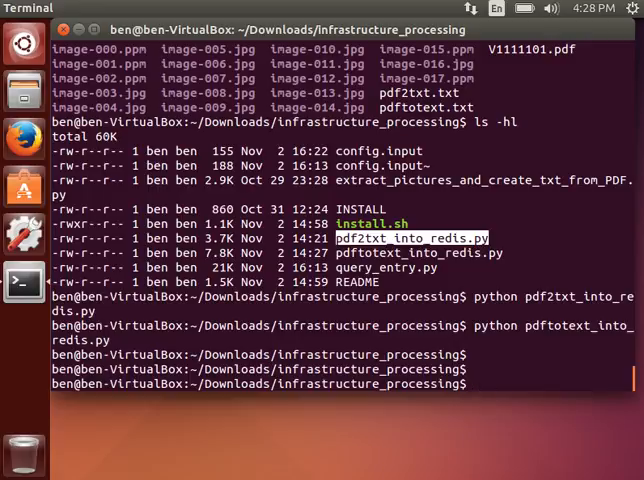
{"action": "type", "text": "python"}
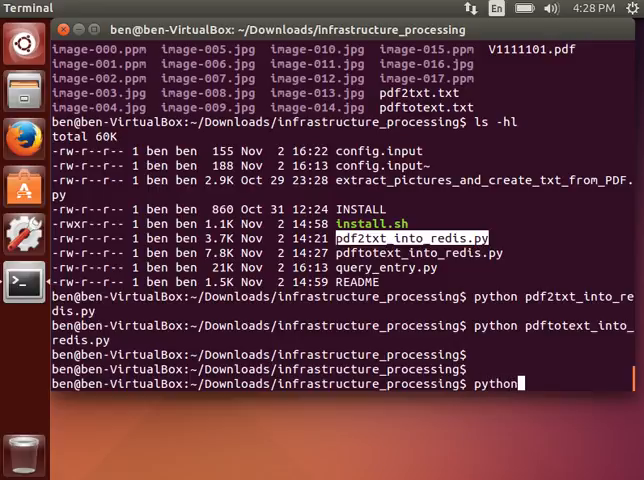
{"action": "type", "text": "query_entry.py"}
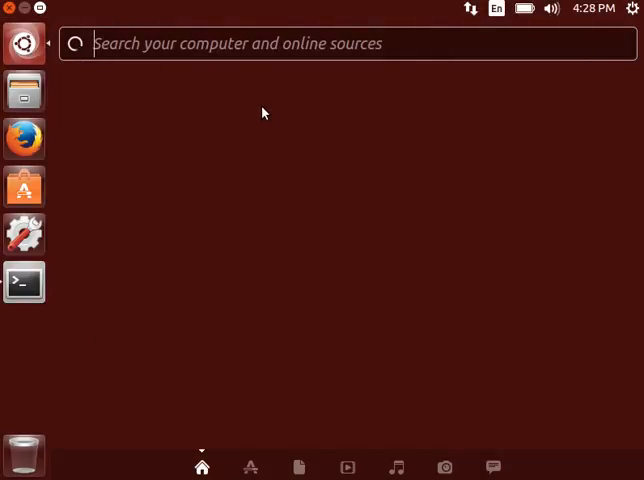
Step: Launch Redis Desktop Manager and define a new connection named ccc to host localhost
{"action": "type", "text": "re"}
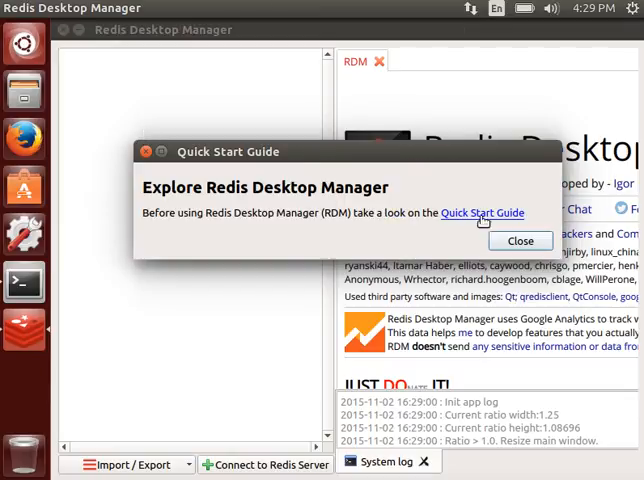
{"action": "left_click", "coordinate": [520, 240]}
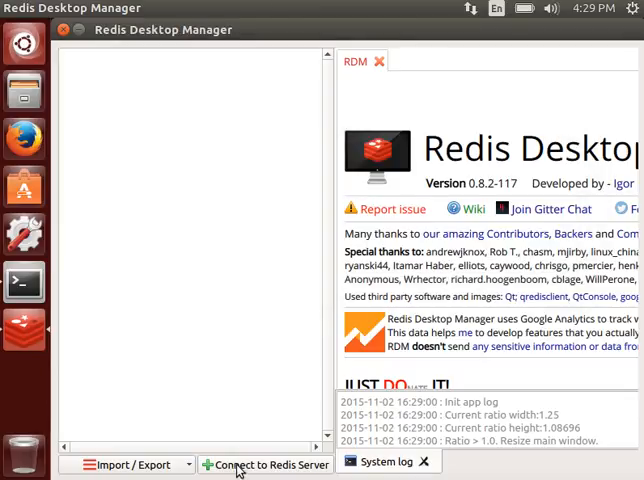
{"action": "left_click", "coordinate": [264, 464]}
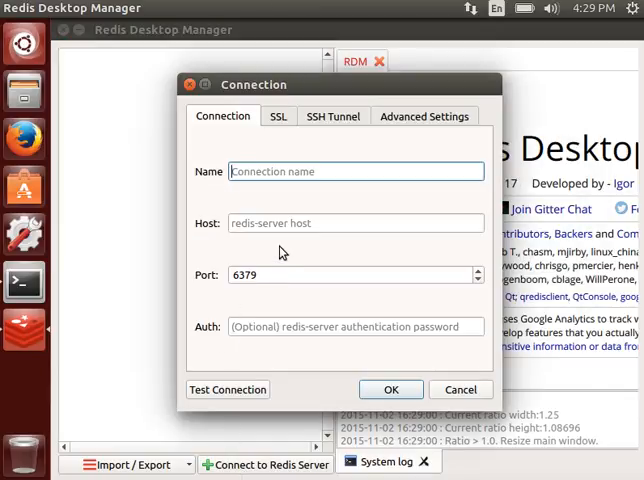
{"action": "type", "text": "ccc"}
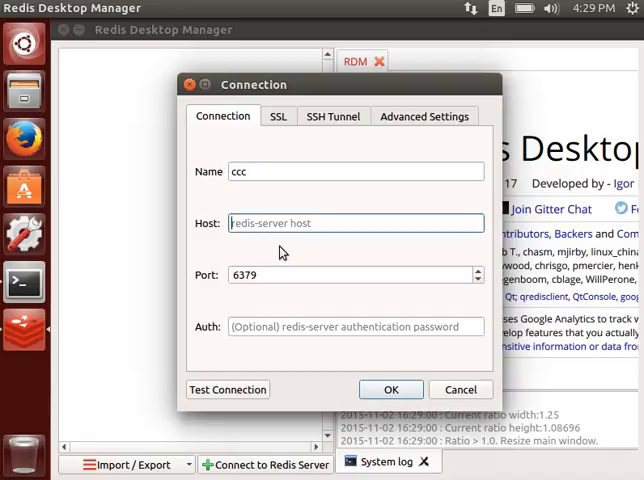
{"action": "type", "text": "localhost"}
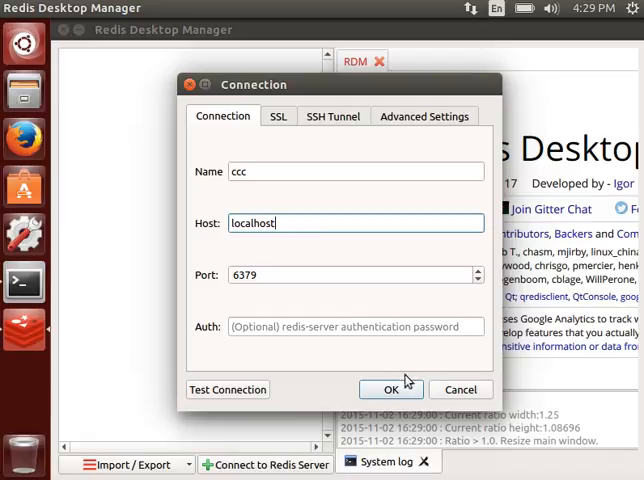
Step: Test the localhost connection successfully and save the ccc connection
{"action": "left_click", "coordinate": [228, 388]}
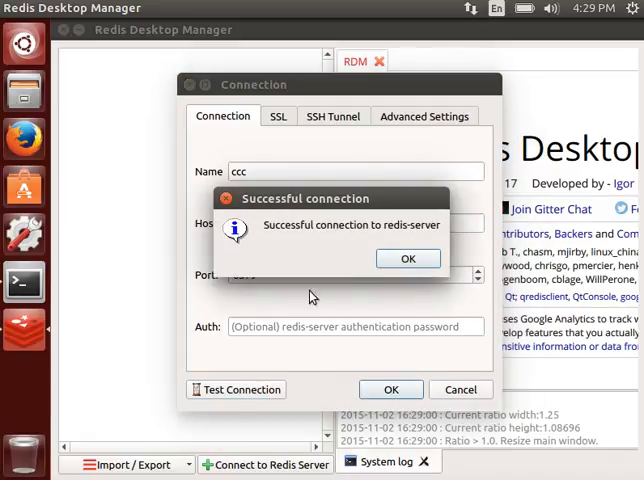
{"action": "left_click", "coordinate": [408, 258]}
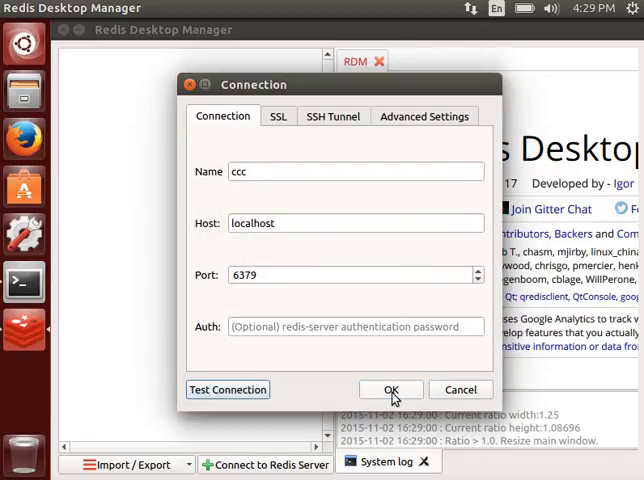
{"action": "left_click", "coordinate": [390, 388]}
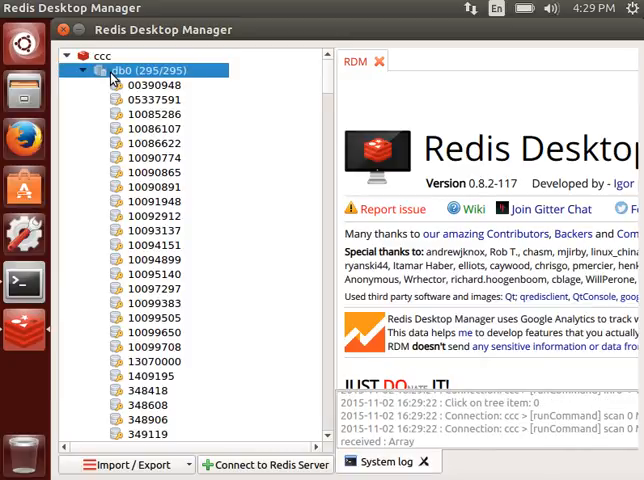
{"action": "mouse_move", "coordinate": [186, 96]}
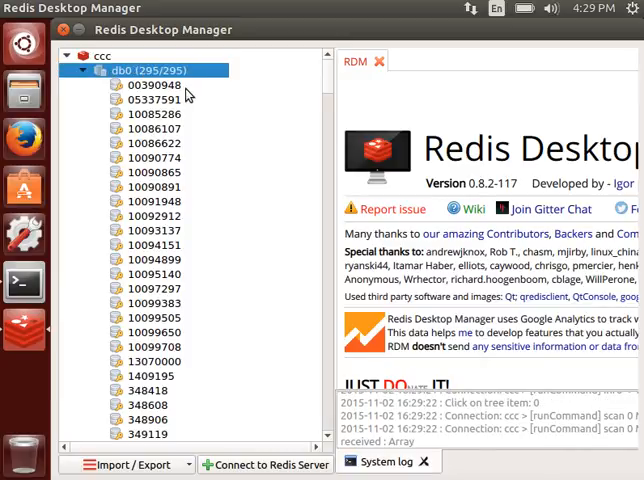
Step: Inspect the hash fields of properties 00390948, 05337591, 10085286 and 10090774 in db0
{"action": "left_click", "coordinate": [154, 84]}
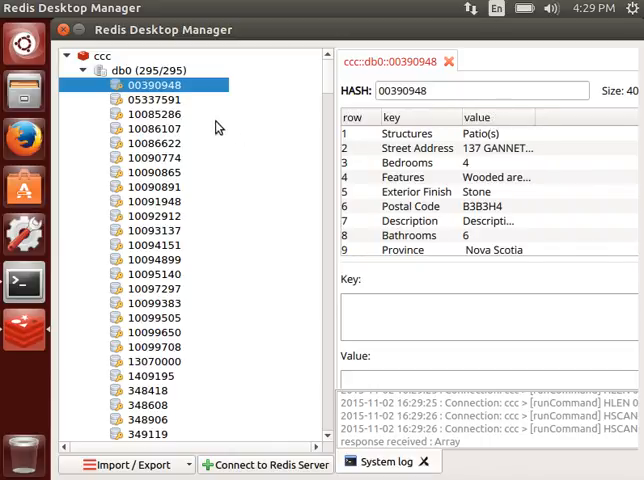
{"action": "left_click", "coordinate": [154, 100]}
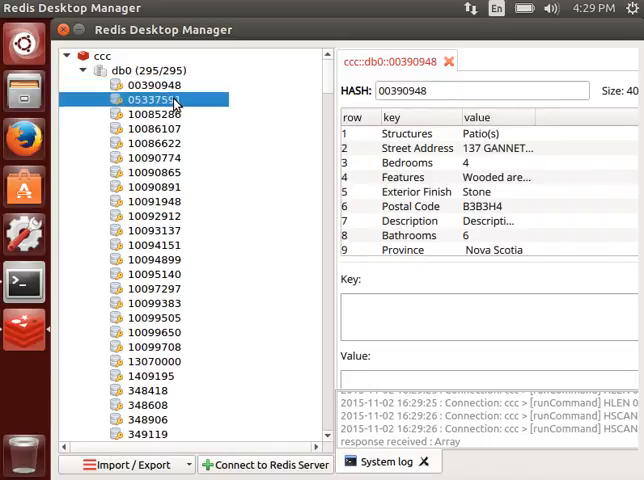
{"action": "left_click", "coordinate": [152, 100]}
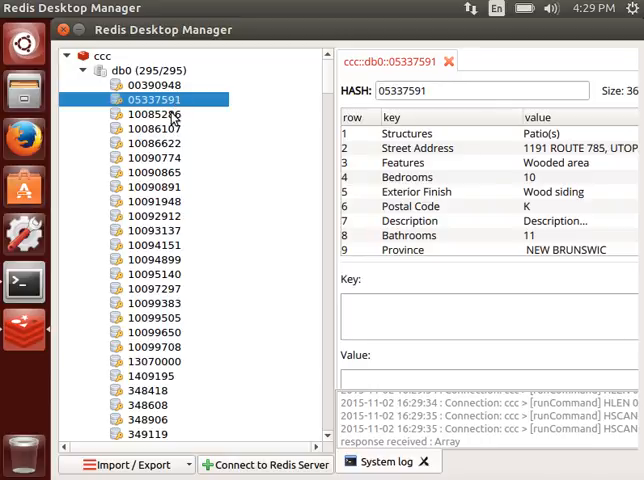
{"action": "left_click", "coordinate": [152, 114]}
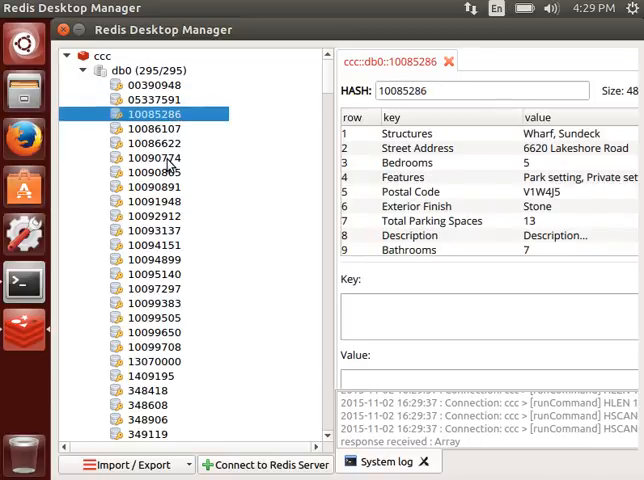
{"action": "left_click", "coordinate": [152, 158]}
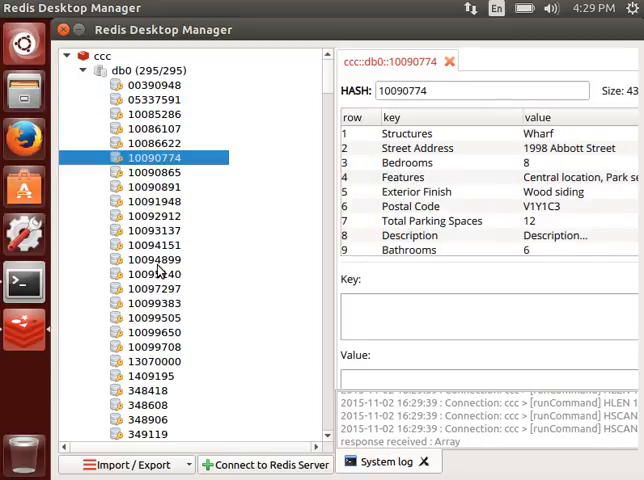
Step: Inspect properties 10095140, 13070000, 10091948 and 10099650, checking address, bedrooms, bathrooms and province
{"action": "left_click", "coordinate": [152, 274]}
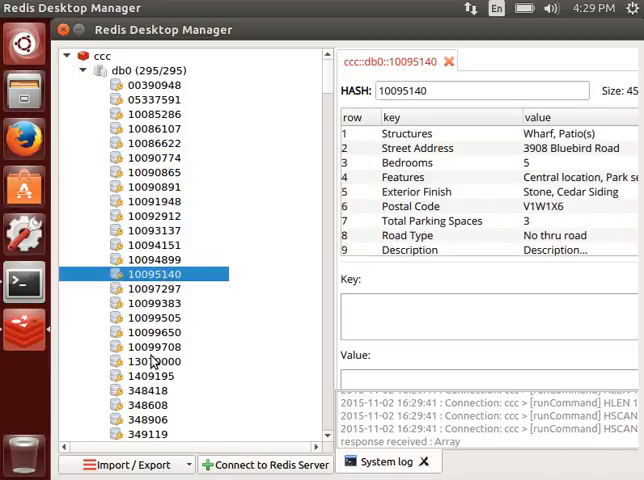
{"action": "left_click", "coordinate": [152, 360]}
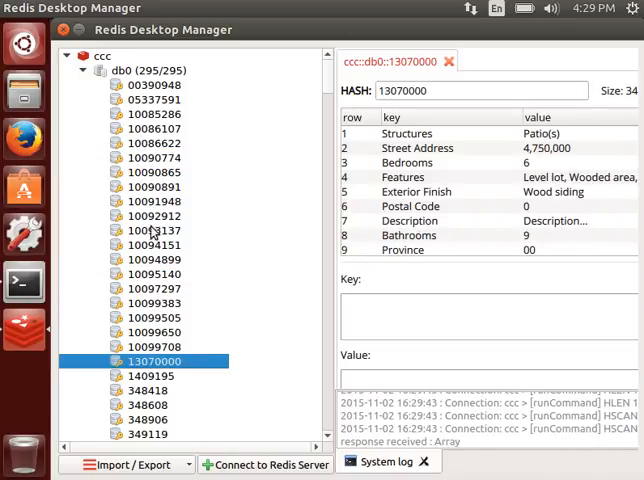
{"action": "left_click", "coordinate": [152, 200]}
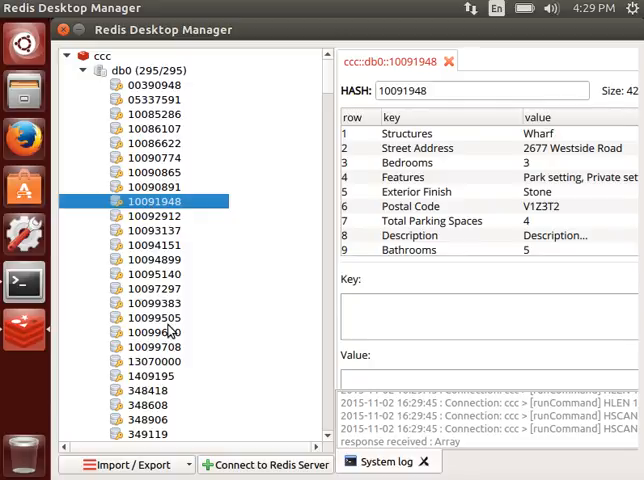
{"action": "left_click", "coordinate": [152, 332]}
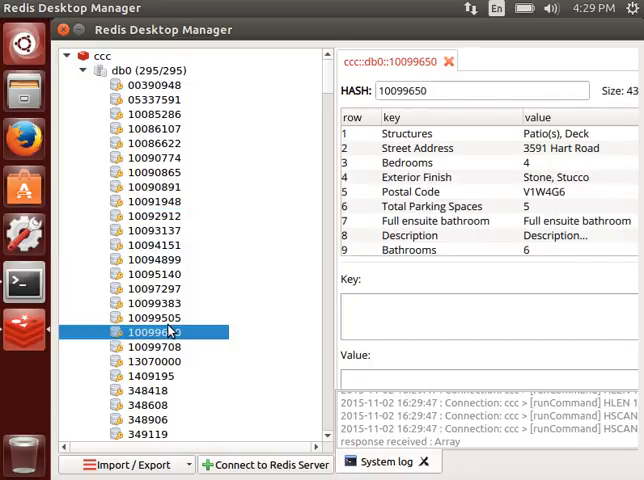
{"action": "mouse_move", "coordinate": [204, 320]}
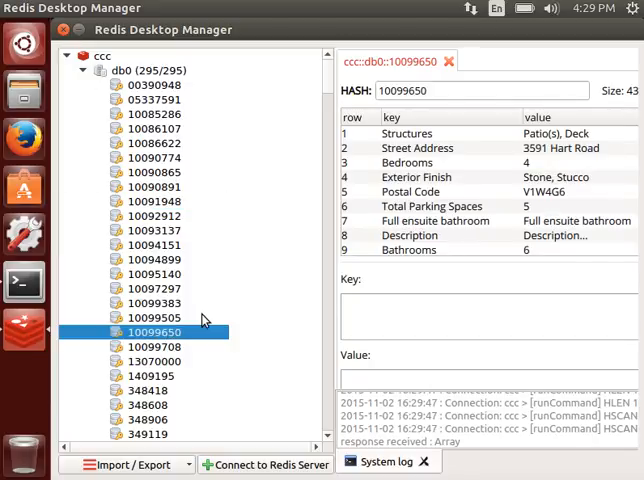
{"action": "scroll", "scroll_direction": "down", "scroll_amount": 3}
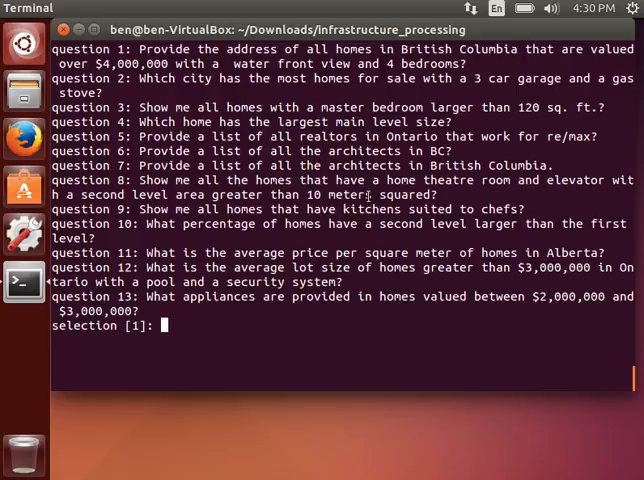
Step: Run default question 1 for BC waterfront homes over $4,000,000, then clear the terminal
{"action": "double_click", "coordinate": [254, 48]}
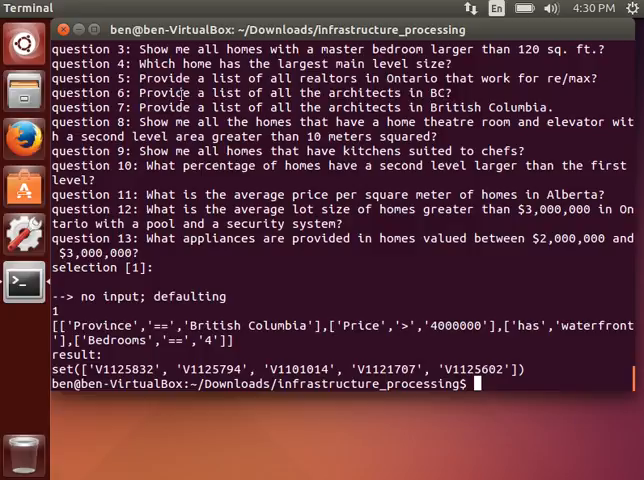
{"action": "type", "text": "clear"}
{"action": "type", "text": "python query_entry.py"}
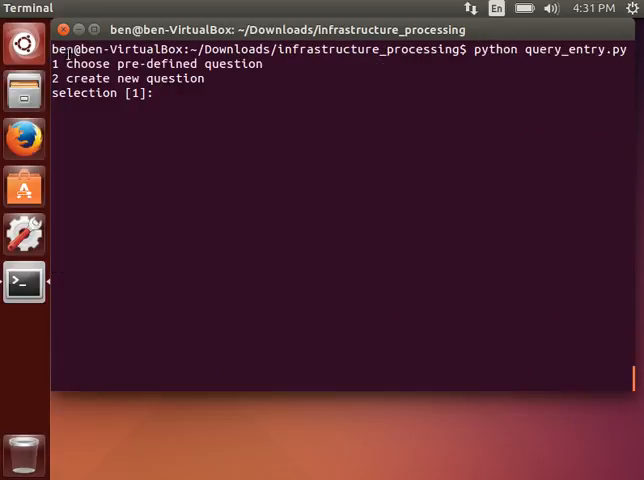
{"action": "mouse_move", "coordinate": [206, 196]}
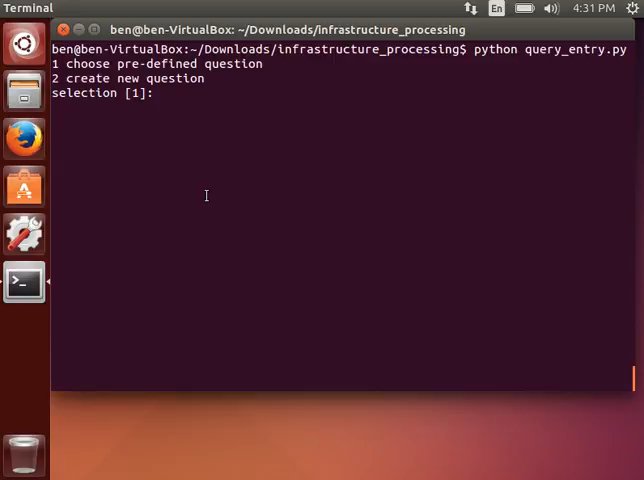
Step: Create a new question with a first constraint City == 'Kelowna'
{"action": "key", "text": "Return"}
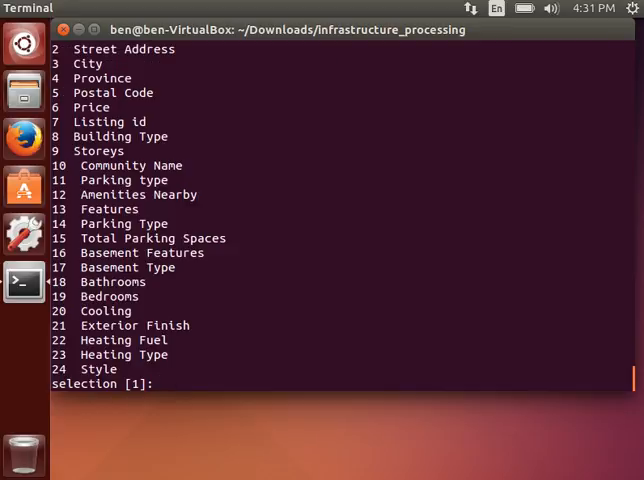
{"action": "key", "text": "Return"}
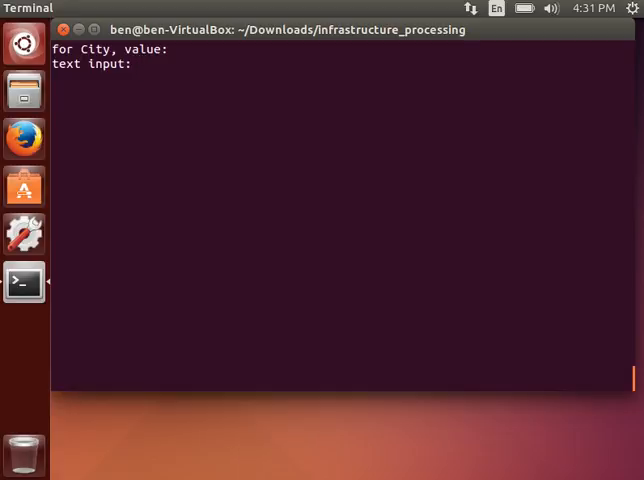
{"action": "type", "text": "K"}
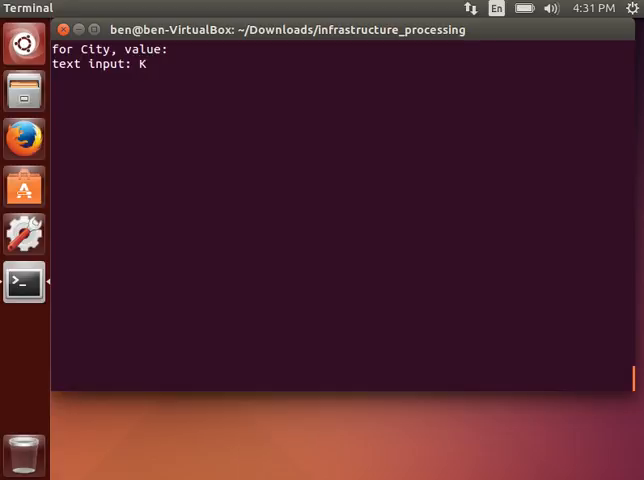
{"action": "type", "text": "elow"}
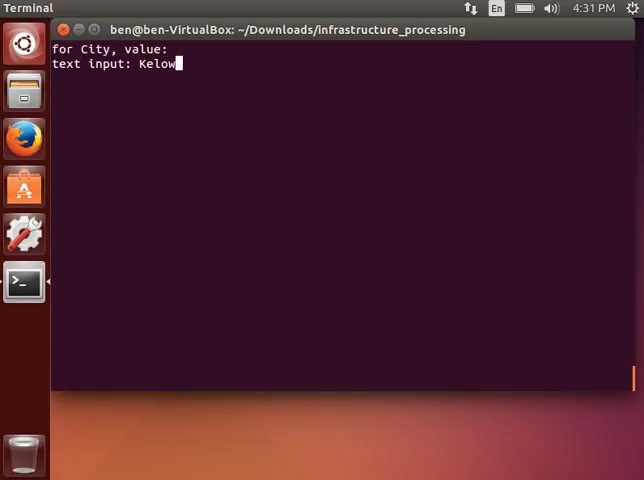
{"action": "type", "text": "na"}
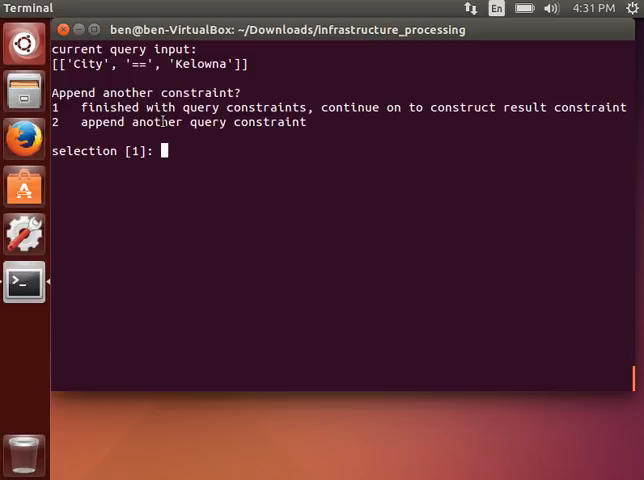
{"action": "mouse_move", "coordinate": [240, 192]}
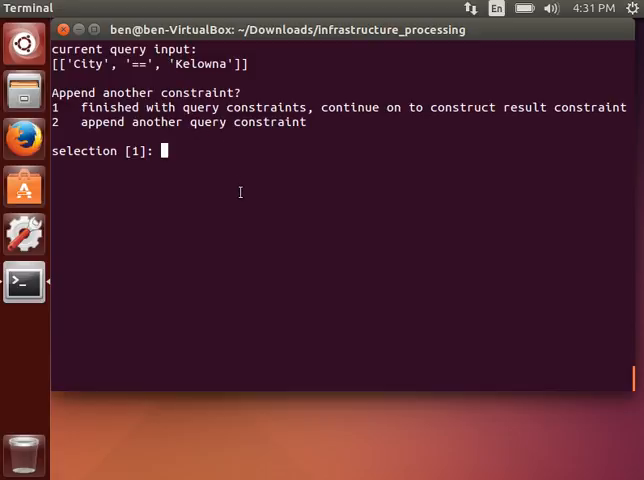
Step: Append a second constraint Price > 4000000 and choose to add another
{"action": "type", "text": "2"}
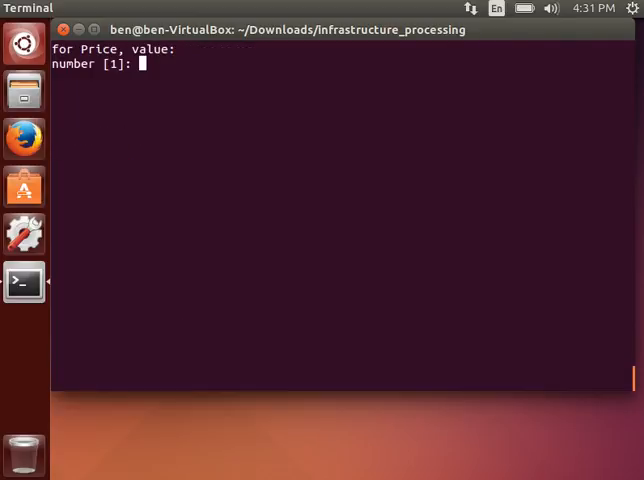
{"action": "type", "text": "4"}
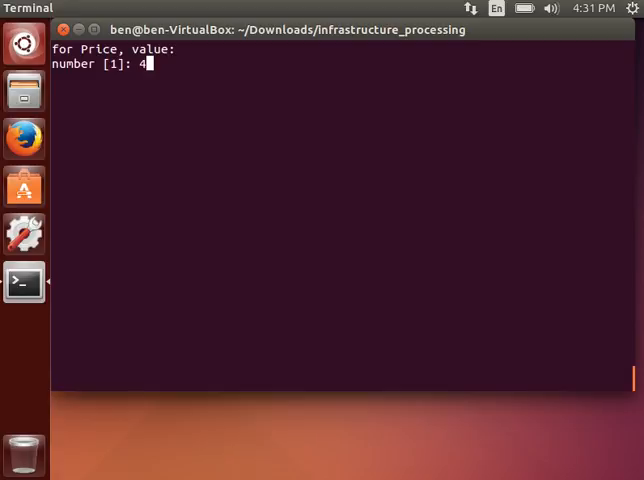
{"action": "type", "text": "000000"}
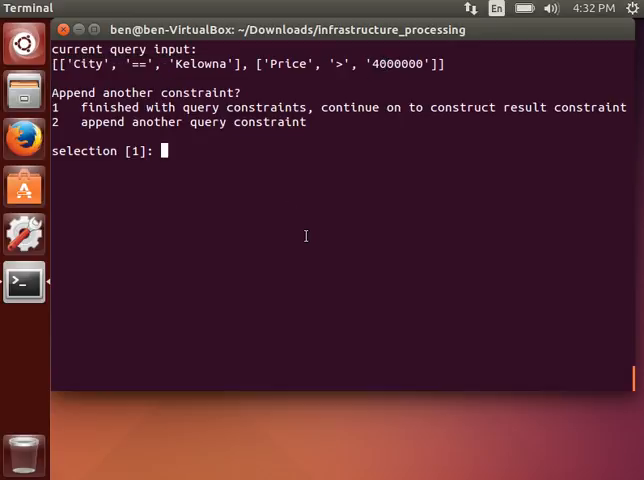
{"action": "type", "text": "2"}
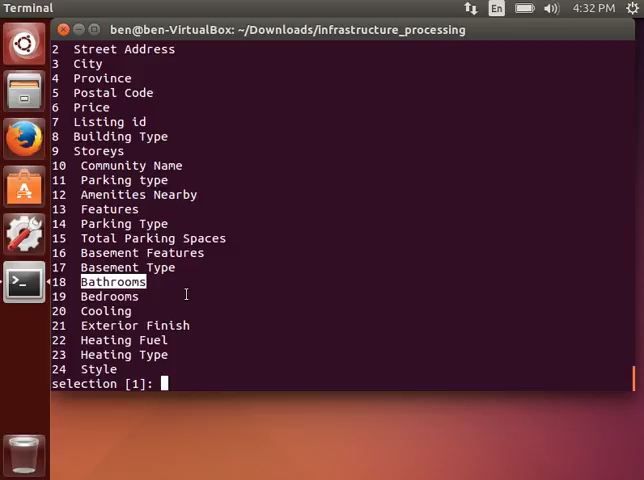
Step: Select Bathrooms (18) as the result field, returning average 5.6, max 10, min 3
{"action": "type", "text": "18"}
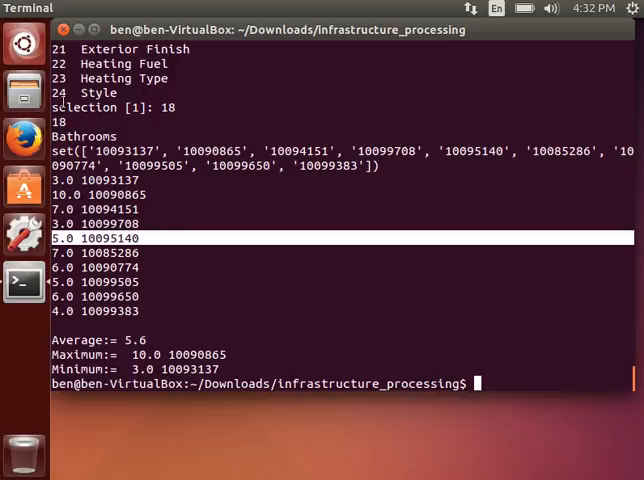
{"action": "type", "text": "red"}
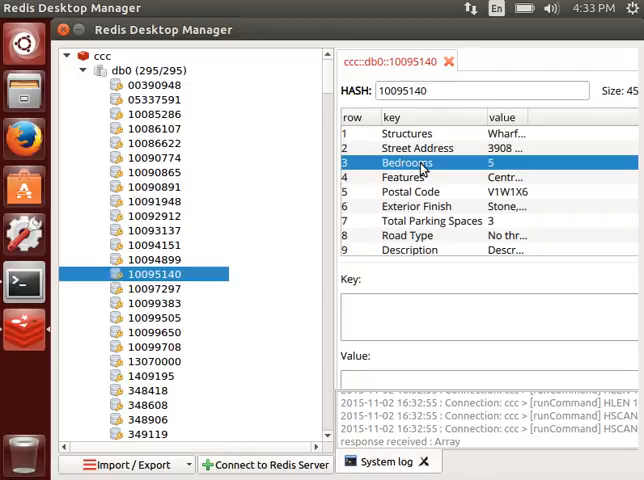
Step: View listing 10095140's hash (5 bathrooms) in db0 and its raw string record in db1
{"action": "scroll", "scroll_direction": "down", "scroll_amount": 3}
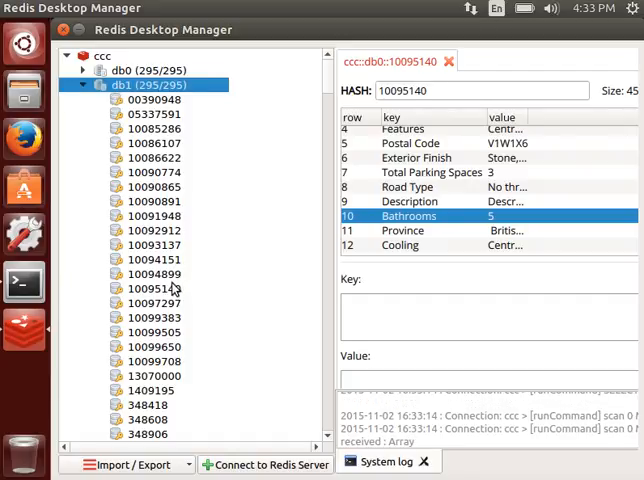
{"action": "left_click", "coordinate": [152, 288]}
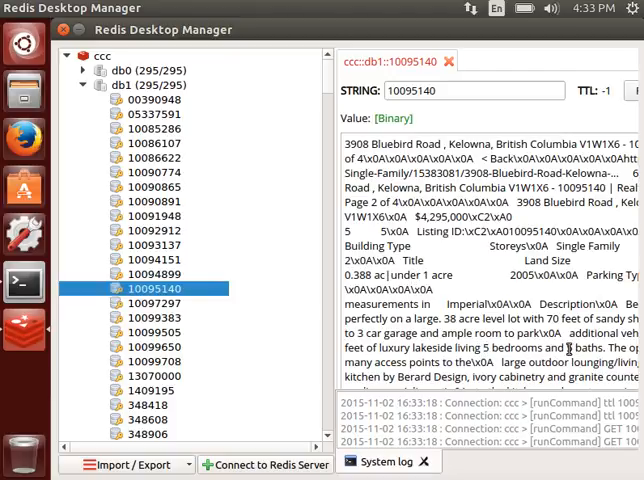
{"action": "double_click", "coordinate": [584, 348]}
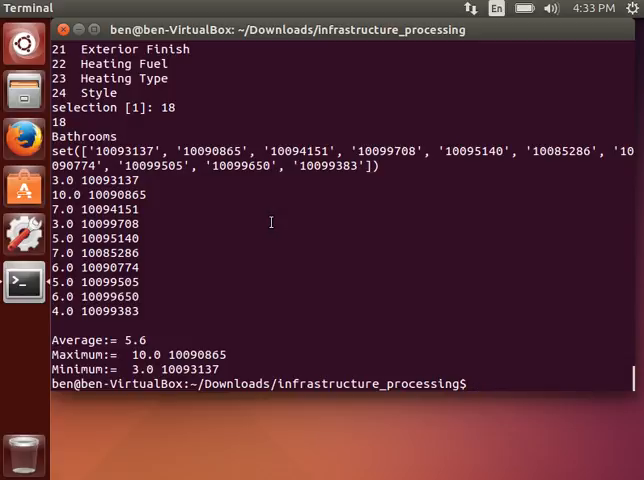
Step: Run sudo apt-get install evince to confirm evince is already installed
{"action": "type", "text": "sudo apt-"}
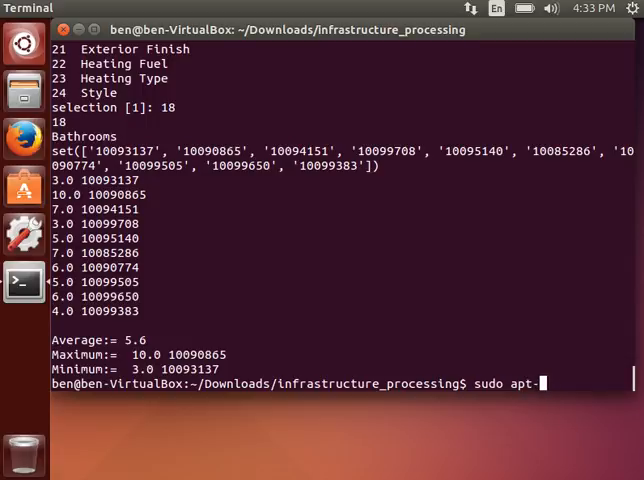
{"action": "type", "text": "get install evince"}
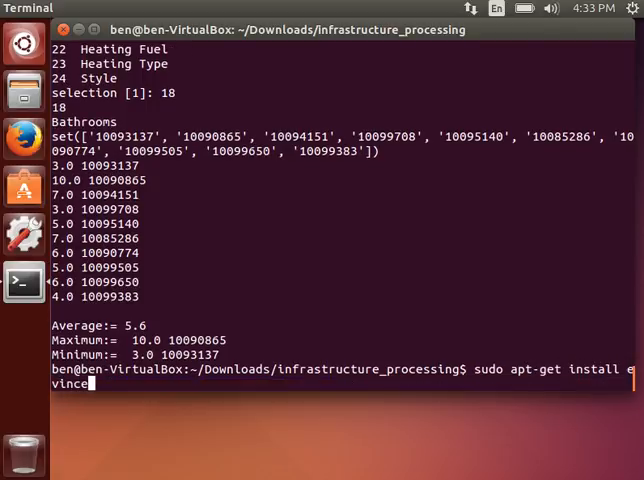
{"action": "key", "text": "Return"}
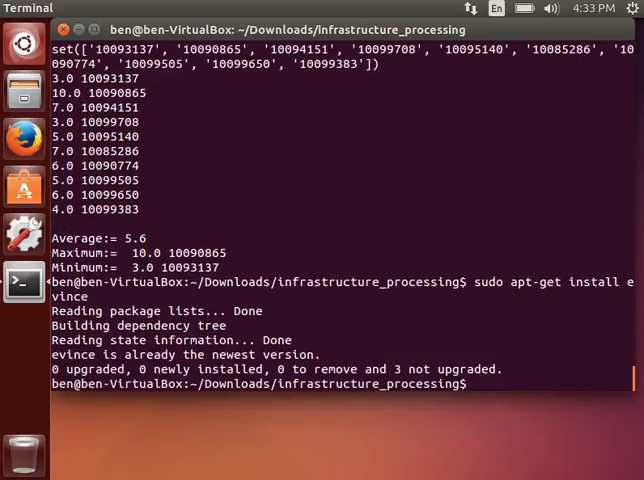
Step: Open ~/Downloads/pdfs/10095140.pdf in evince using Tab completion
{"action": "type", "text": "evin"}
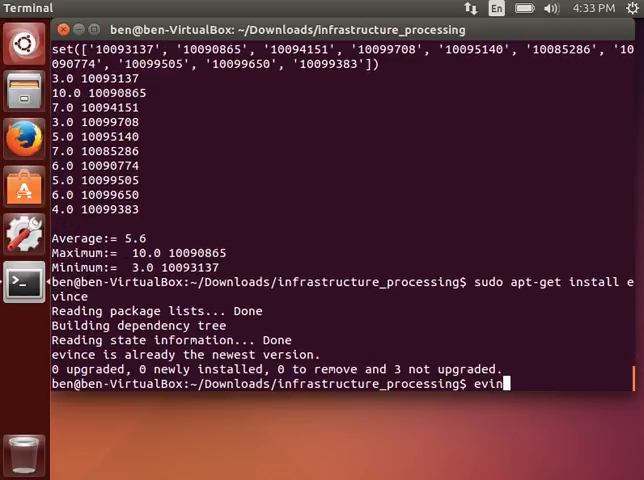
{"action": "type", "text": "ce /"}
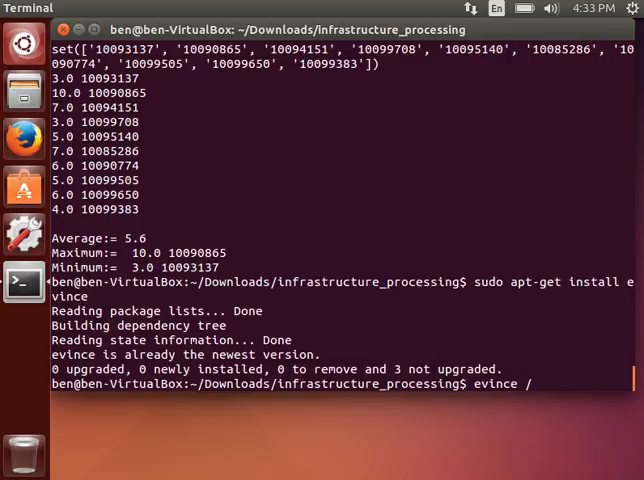
{"action": "type", "text": "~/Downloads/"}
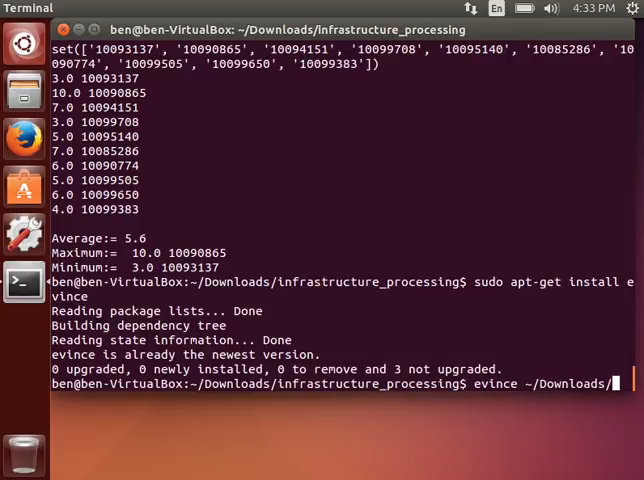
{"action": "type", "text": "b"}
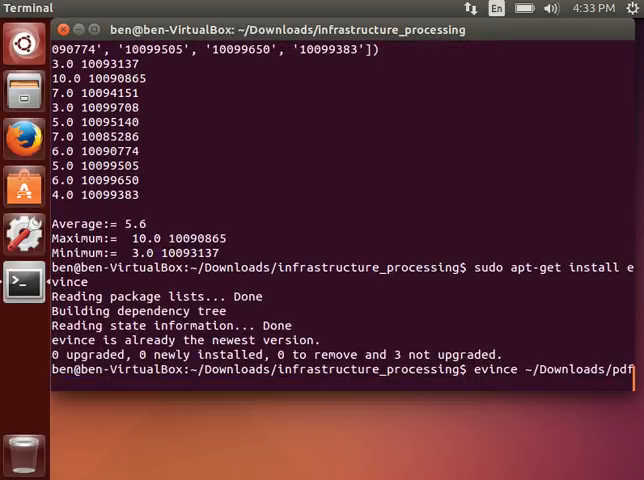
{"action": "type", "text": "s/"}
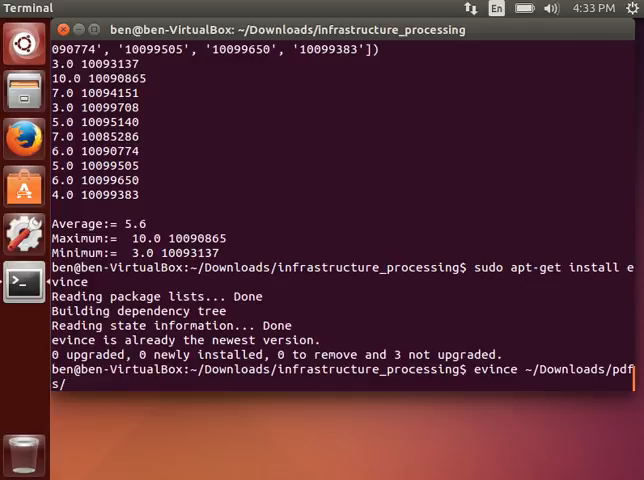
{"action": "type", "text": "11"}
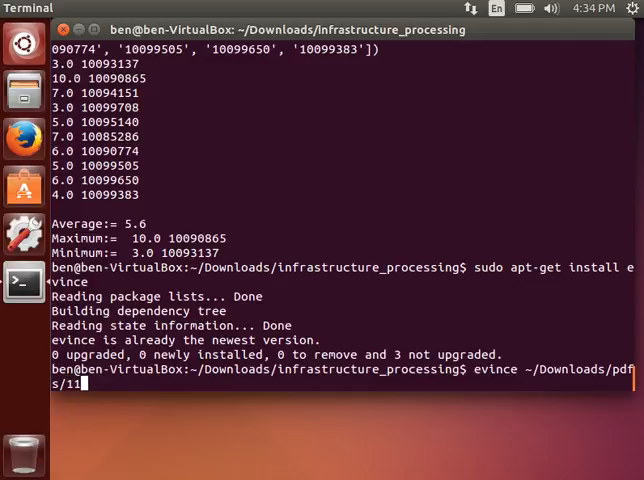
{"action": "type", "text": "00"}
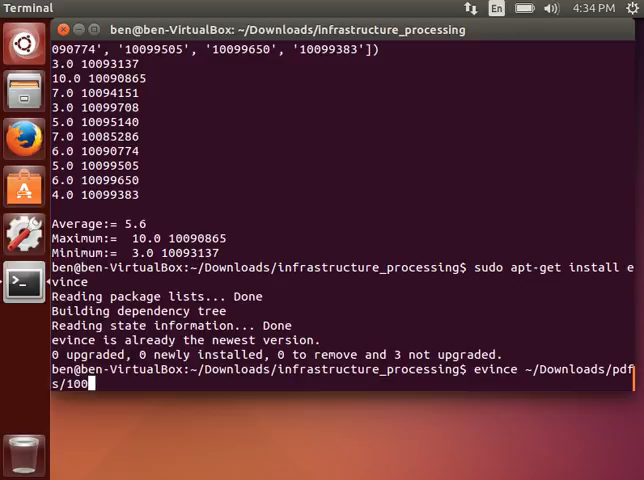
{"action": "key", "text": "Tab"}
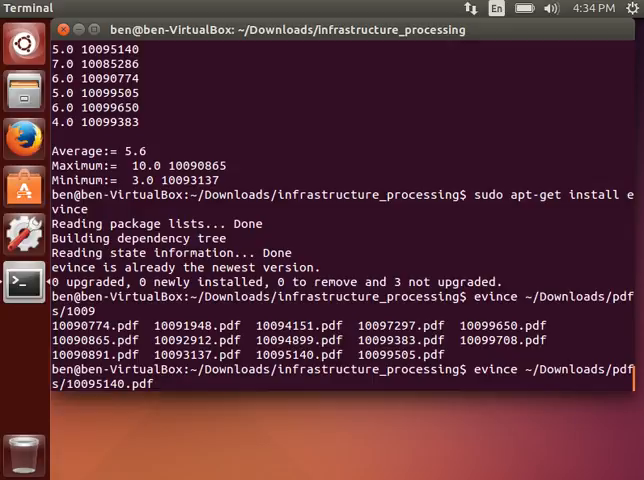
{"action": "key", "text": "Return"}
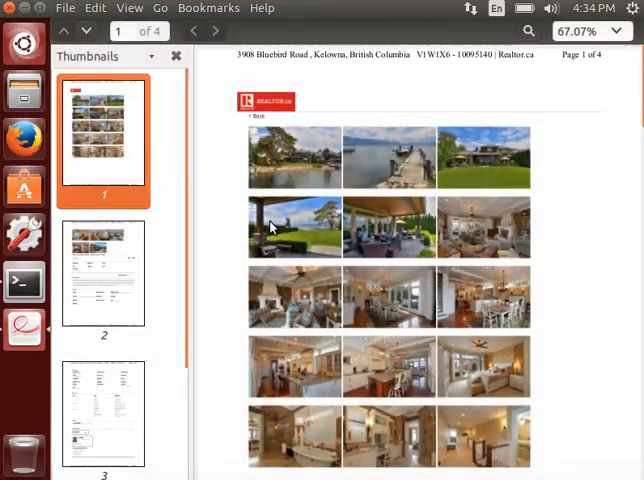
Step: View the page 2 Details section at 100% zoom with the Thumbnails sidebar hidden
{"action": "left_click", "coordinate": [104, 272]}
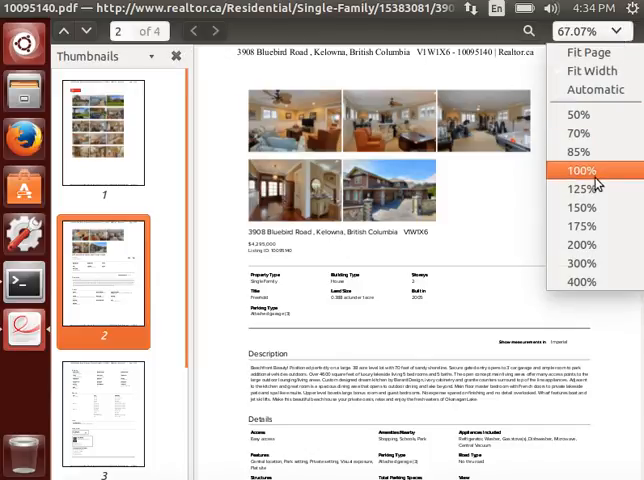
{"action": "left_click", "coordinate": [582, 172]}
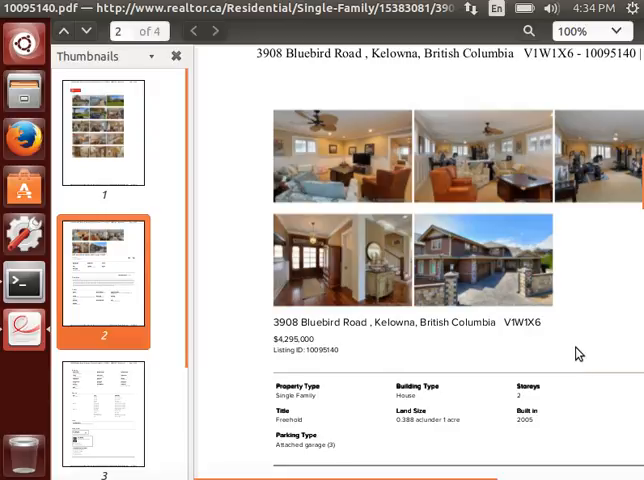
{"action": "scroll", "scroll_direction": "down", "scroll_amount": 3}
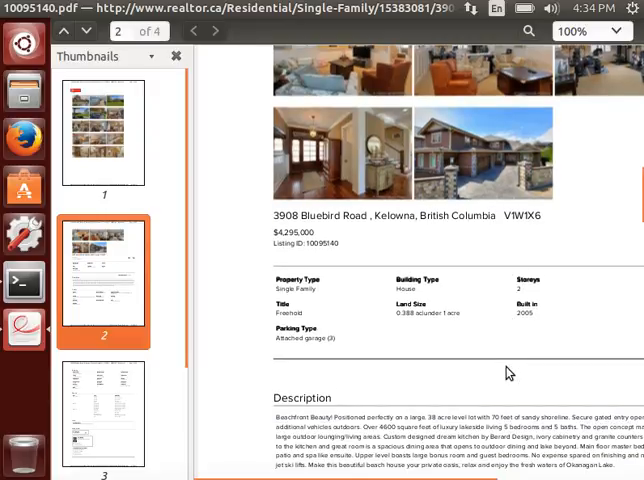
{"action": "scroll", "scroll_direction": "down", "scroll_amount": 3}
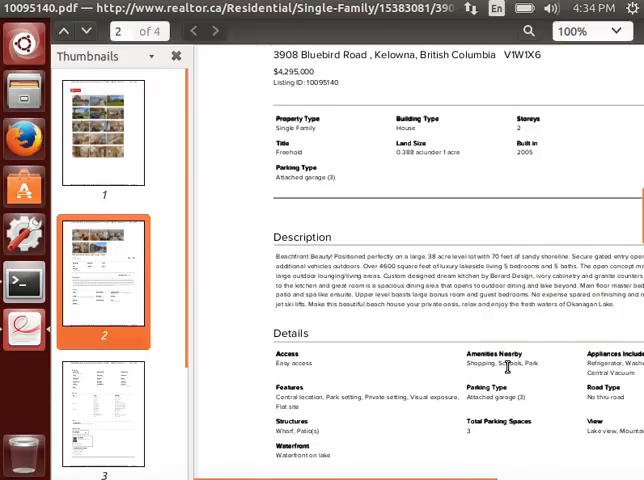
{"action": "scroll", "scroll_direction": "down", "scroll_amount": 3}
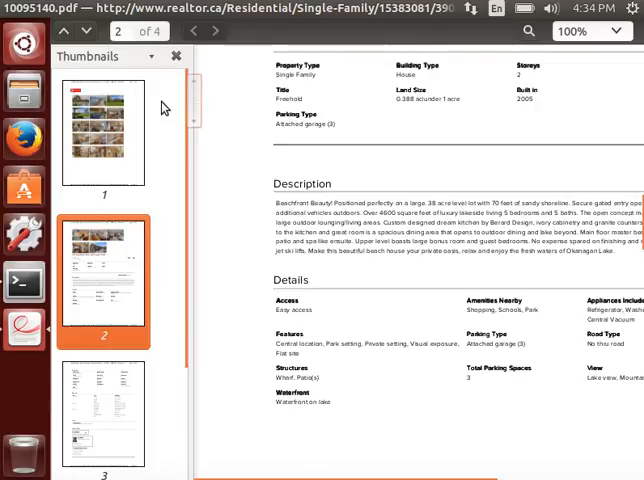
{"action": "left_click", "coordinate": [176, 56]}
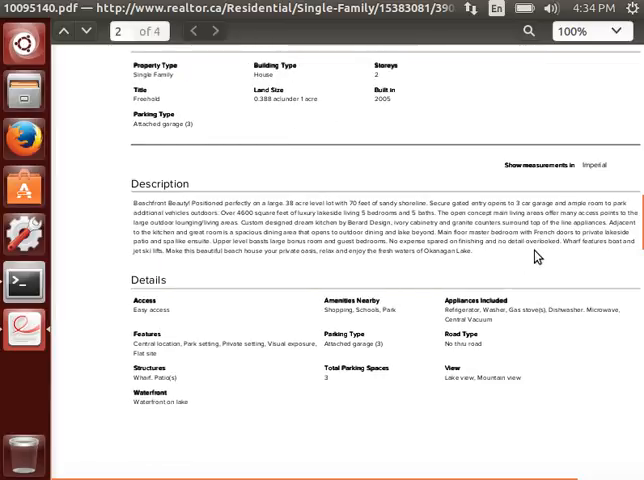